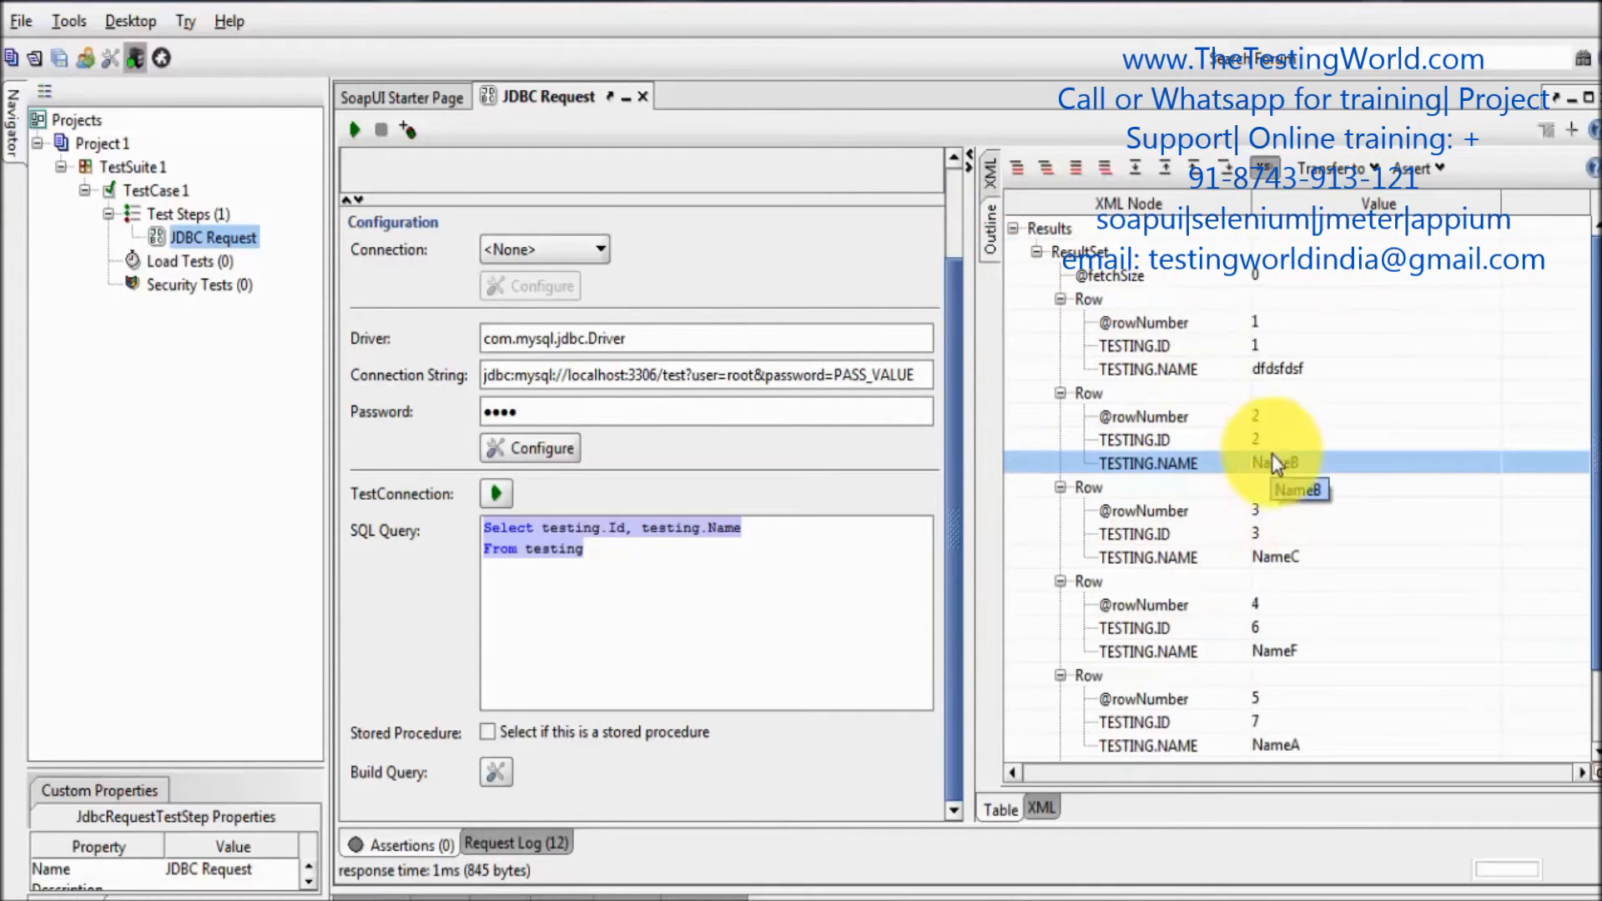
Add a content assertion on row 2's TESTING.NAME expecting the value NameB
right_click(1272, 464)
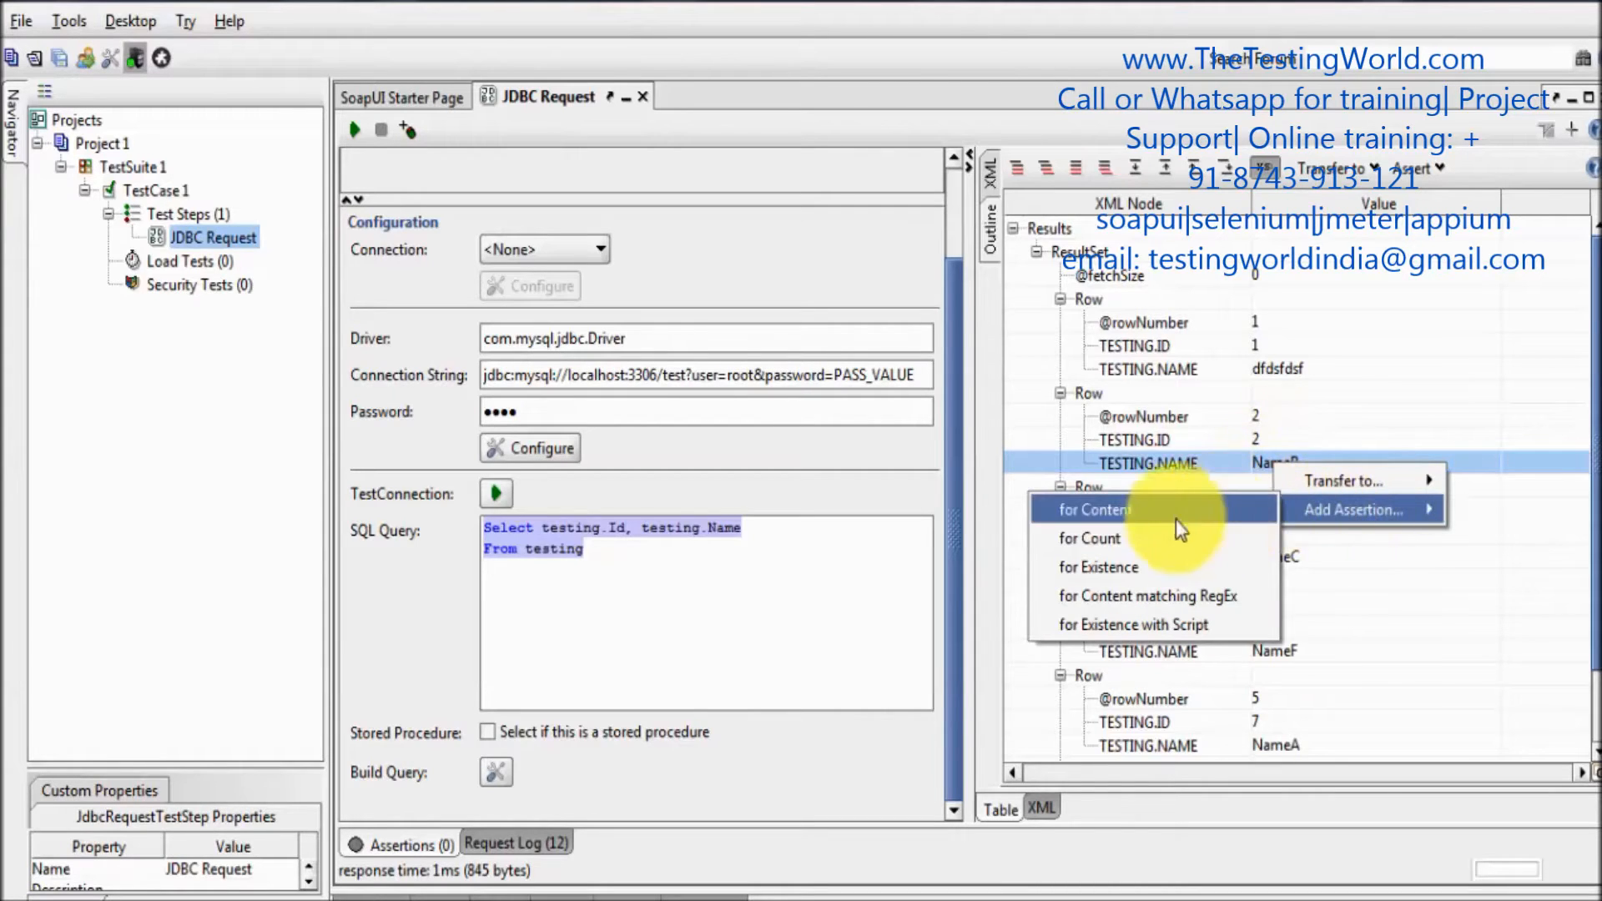
mouse_move(1115, 579)
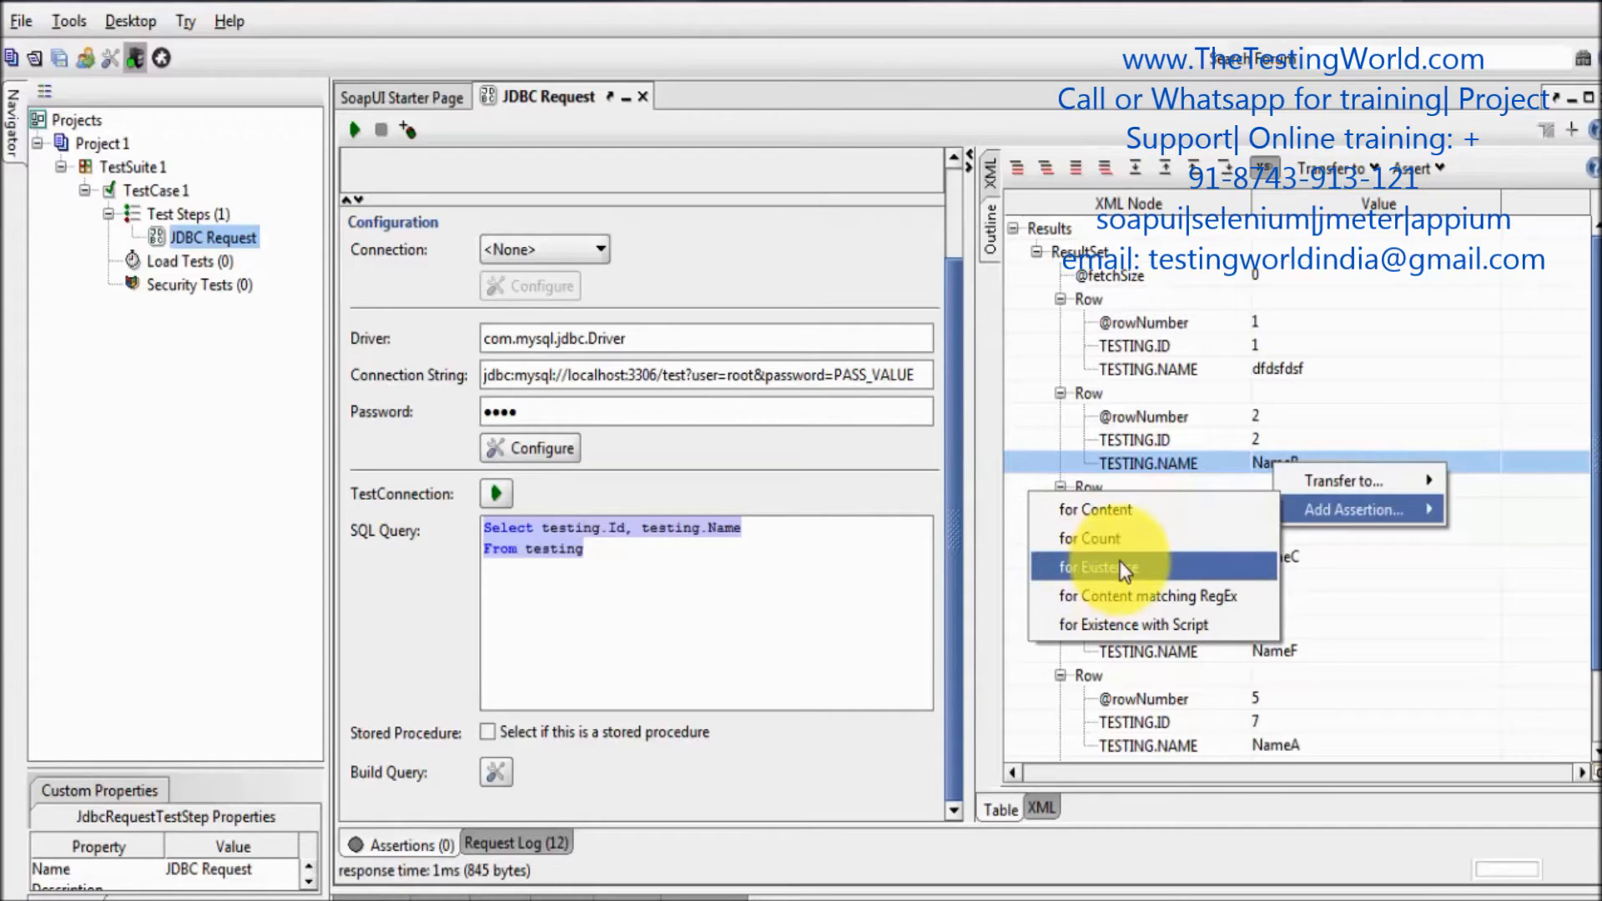
mouse_move(1266, 480)
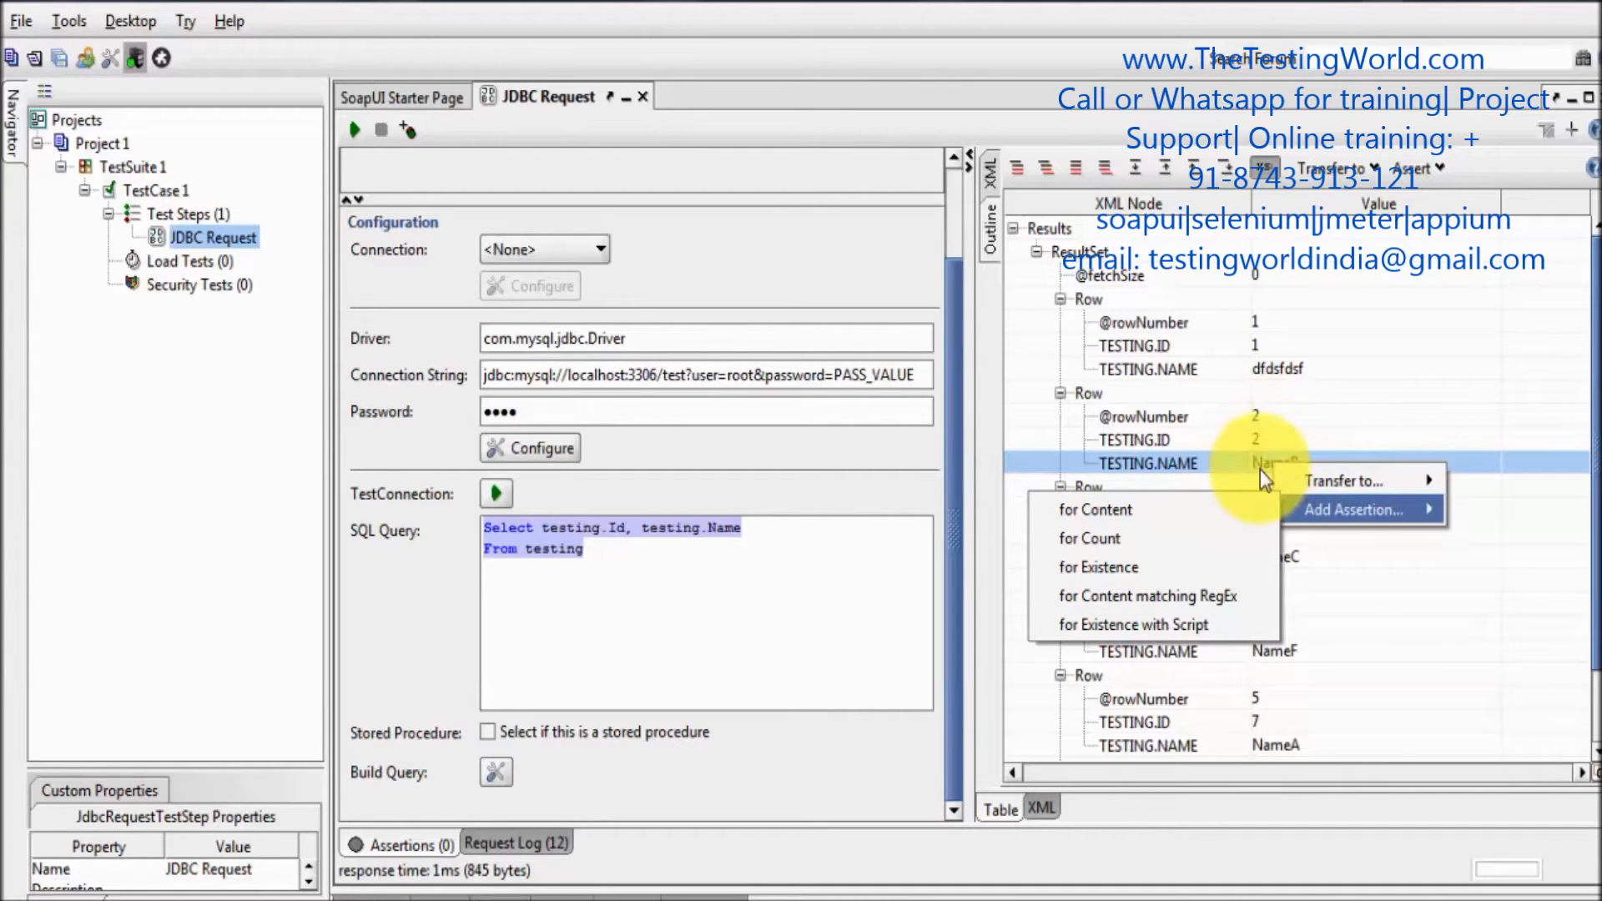
mouse_move(1131, 510)
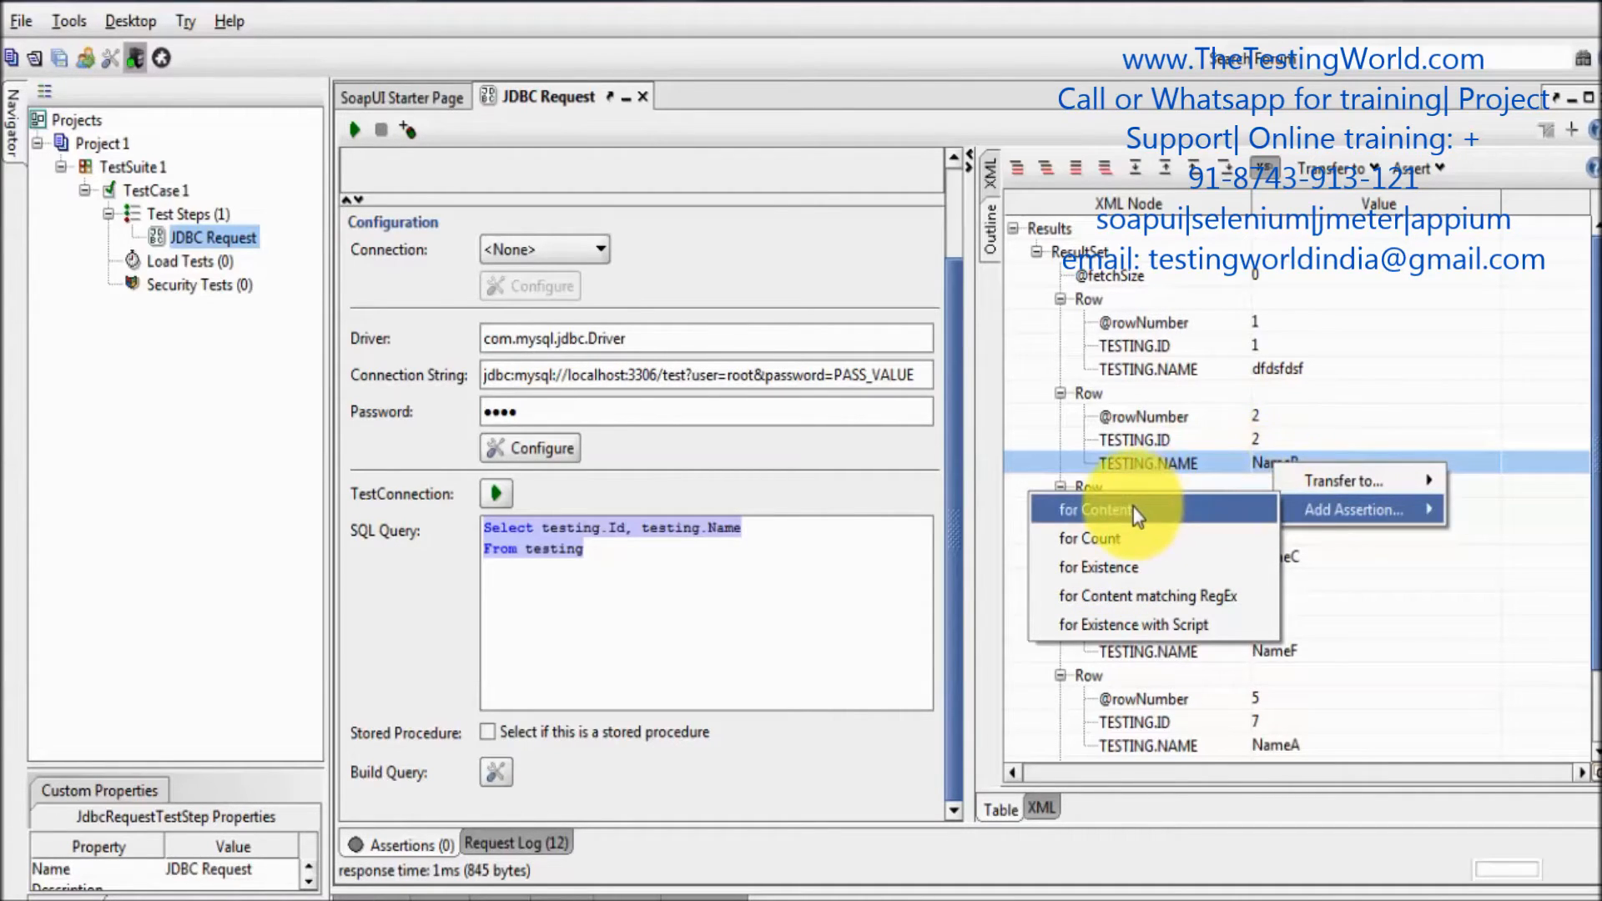
click(1091, 509)
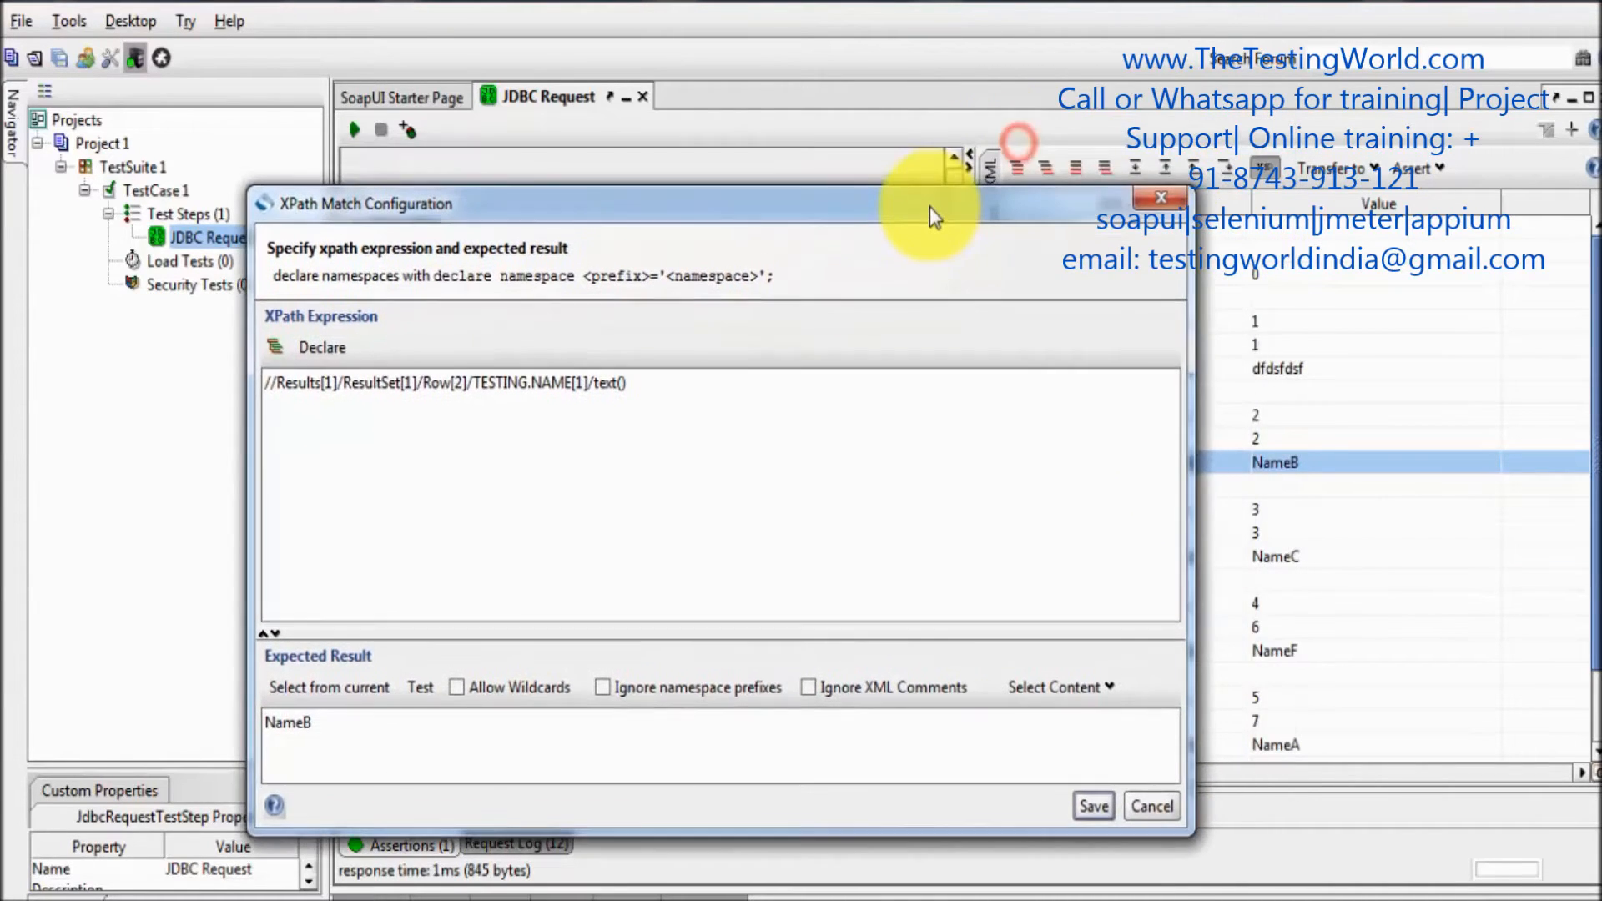
mouse_move(989, 805)
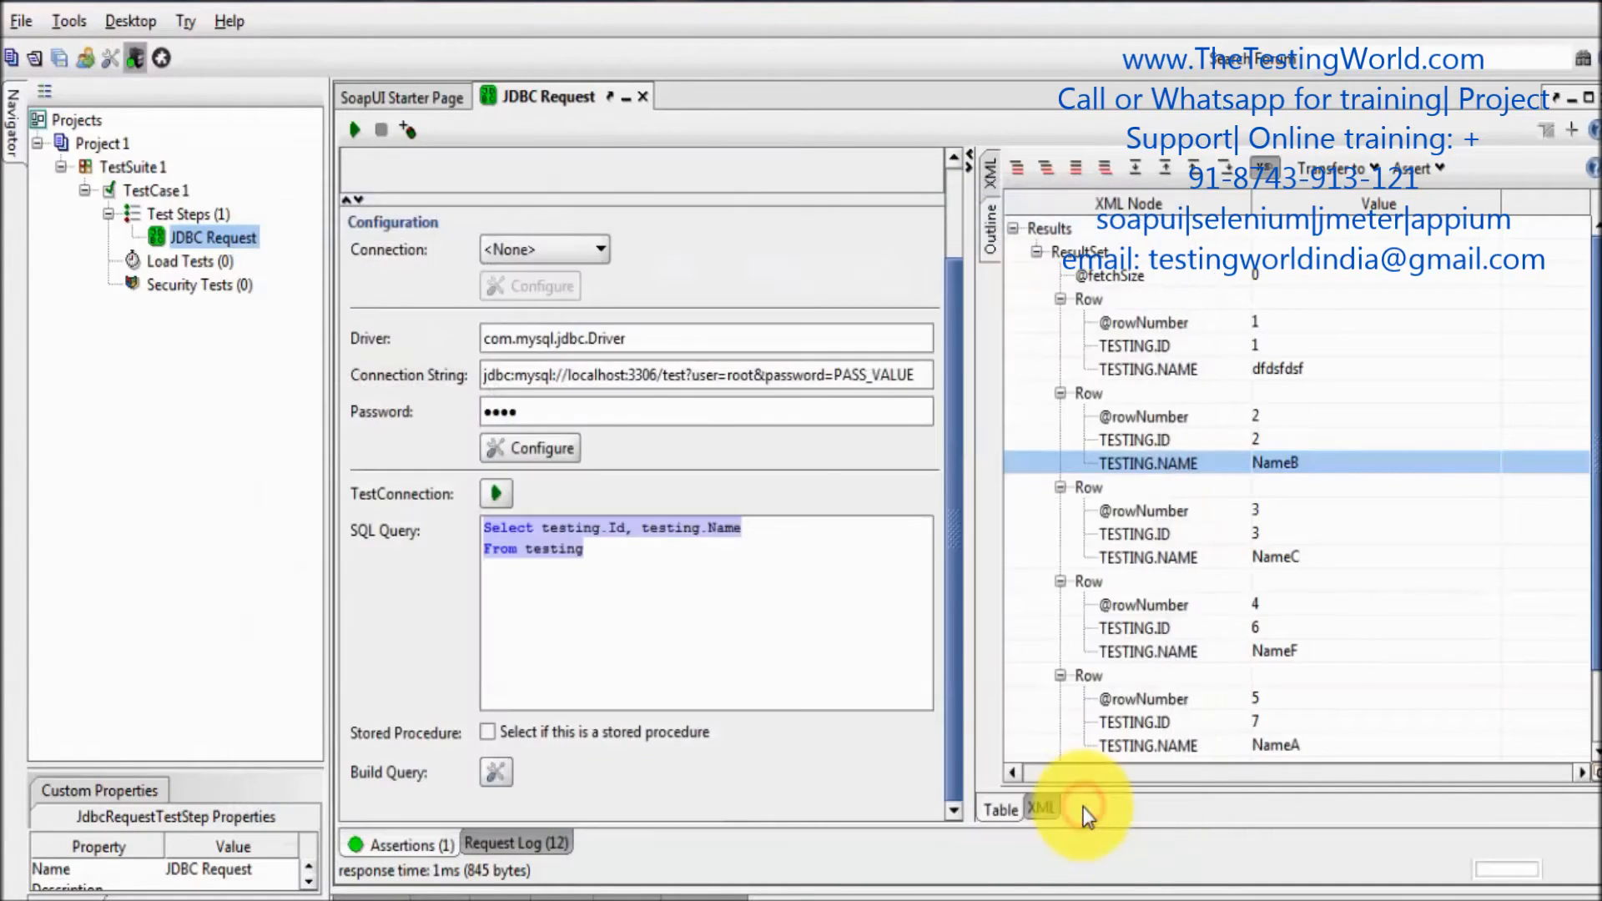
Rerun the JDBC request and view the TESTING.NAME assertion listed as VALID
click(400, 844)
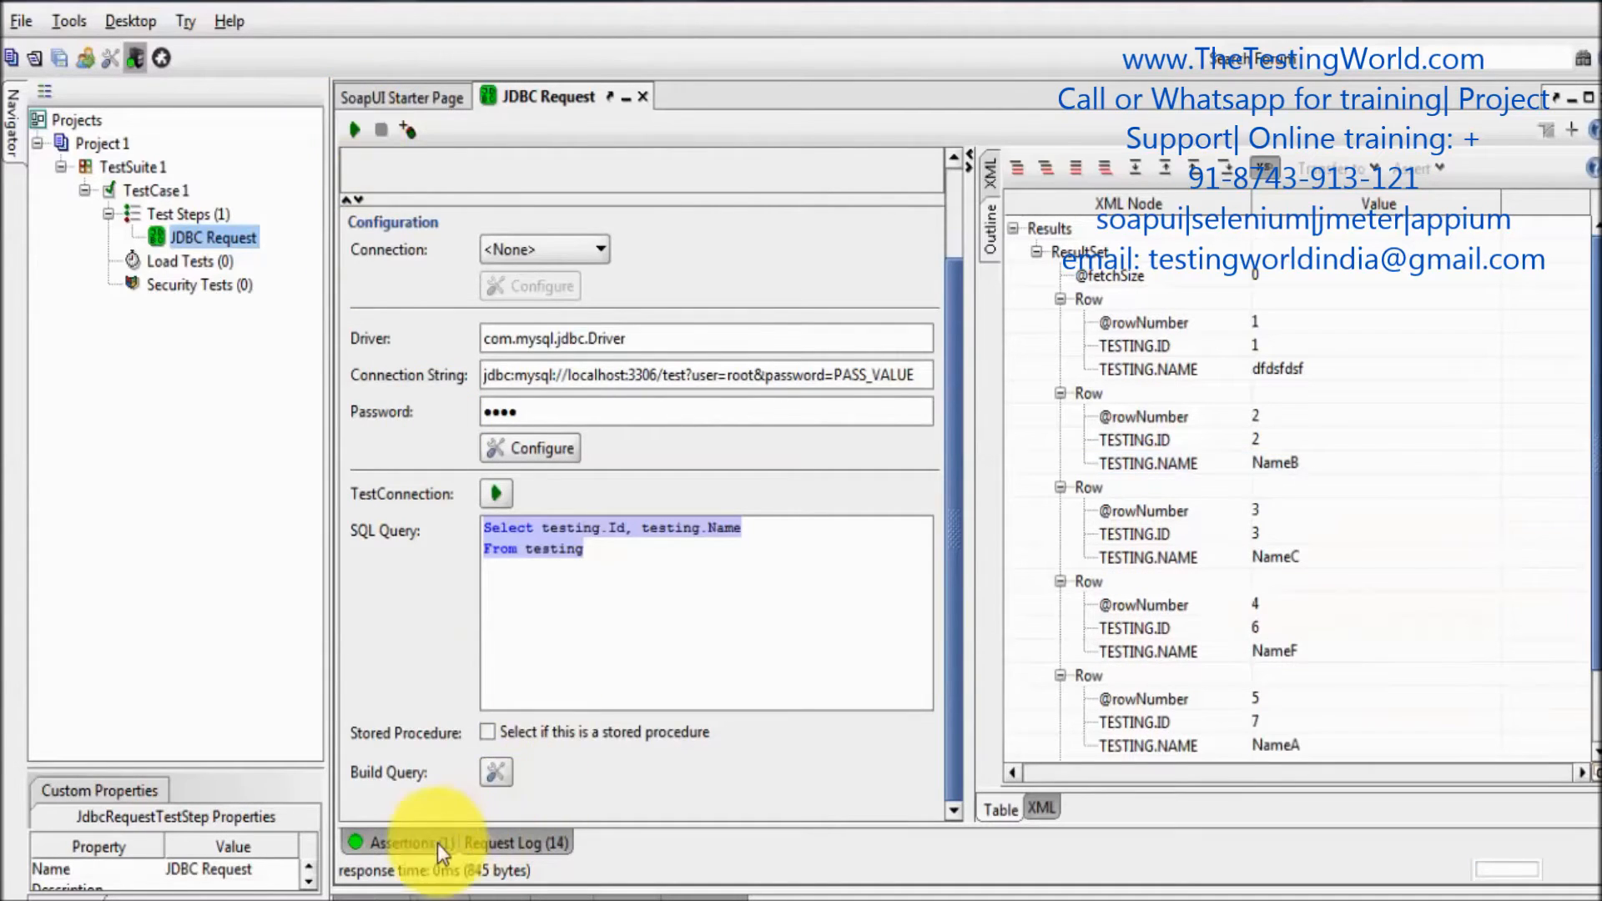
click(409, 842)
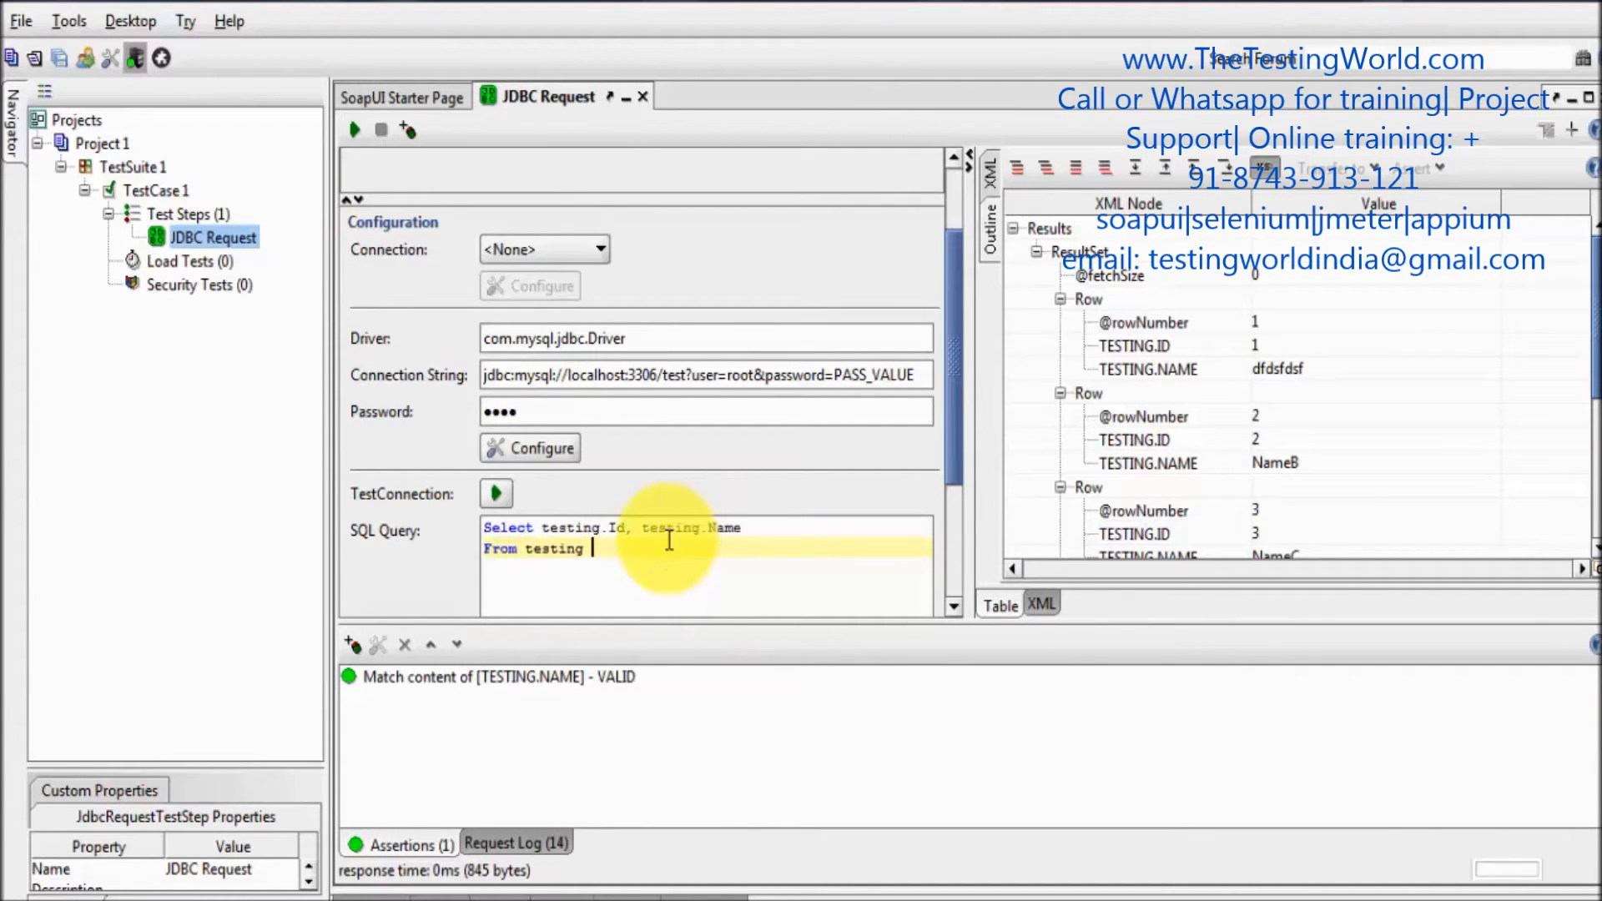
Append "where testing.Name like '%A'" to the SQL query after From testing
text(where)
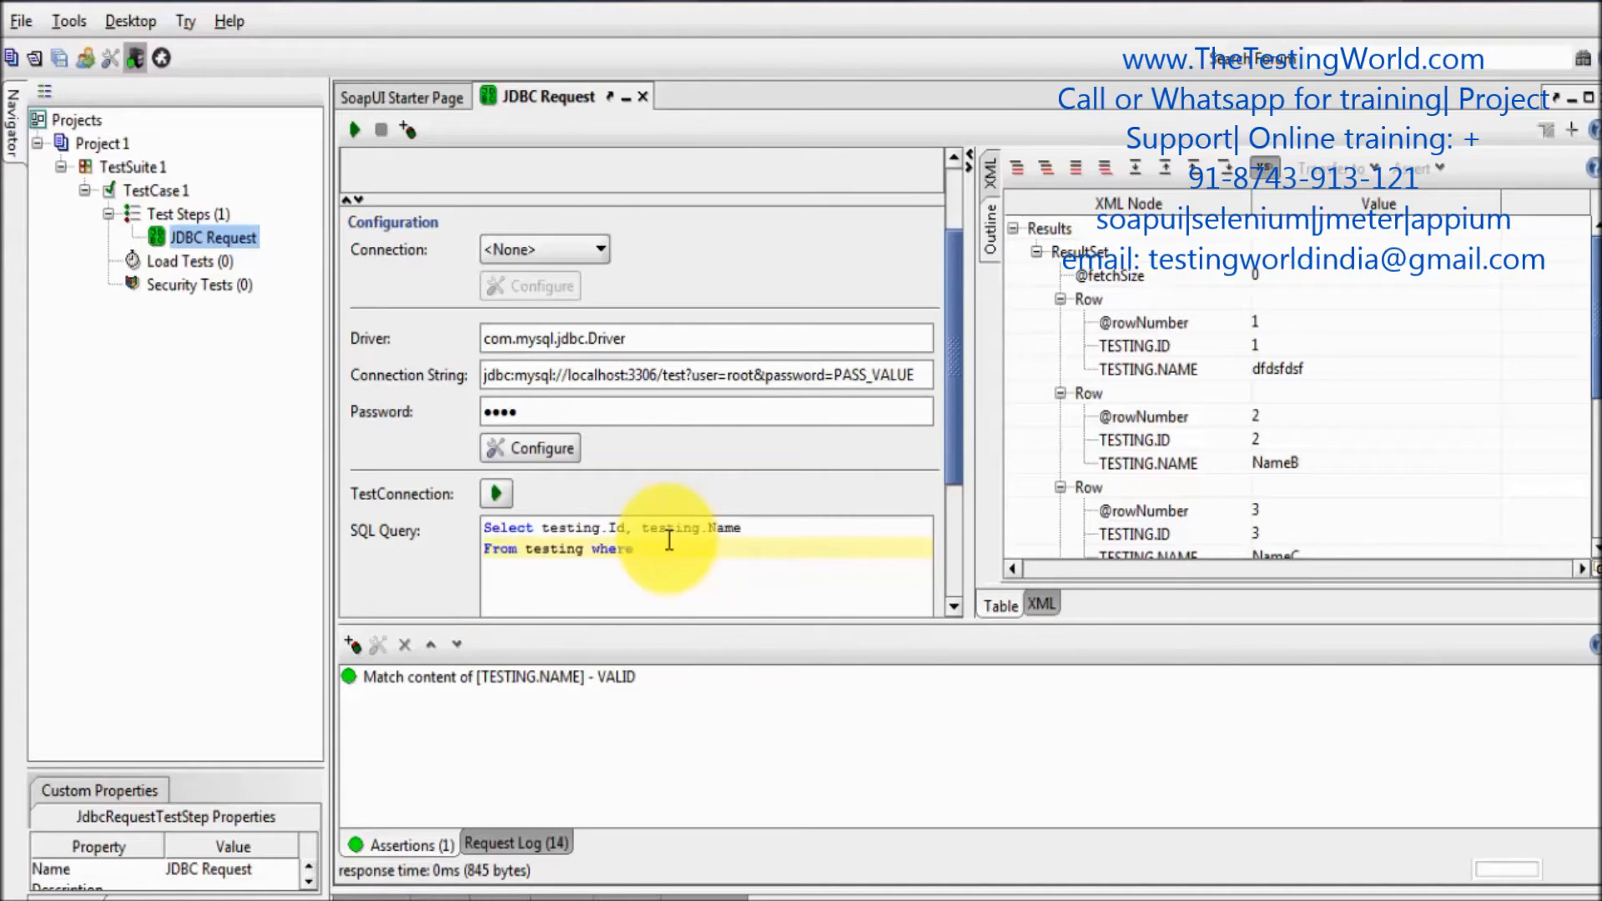
click(649, 549)
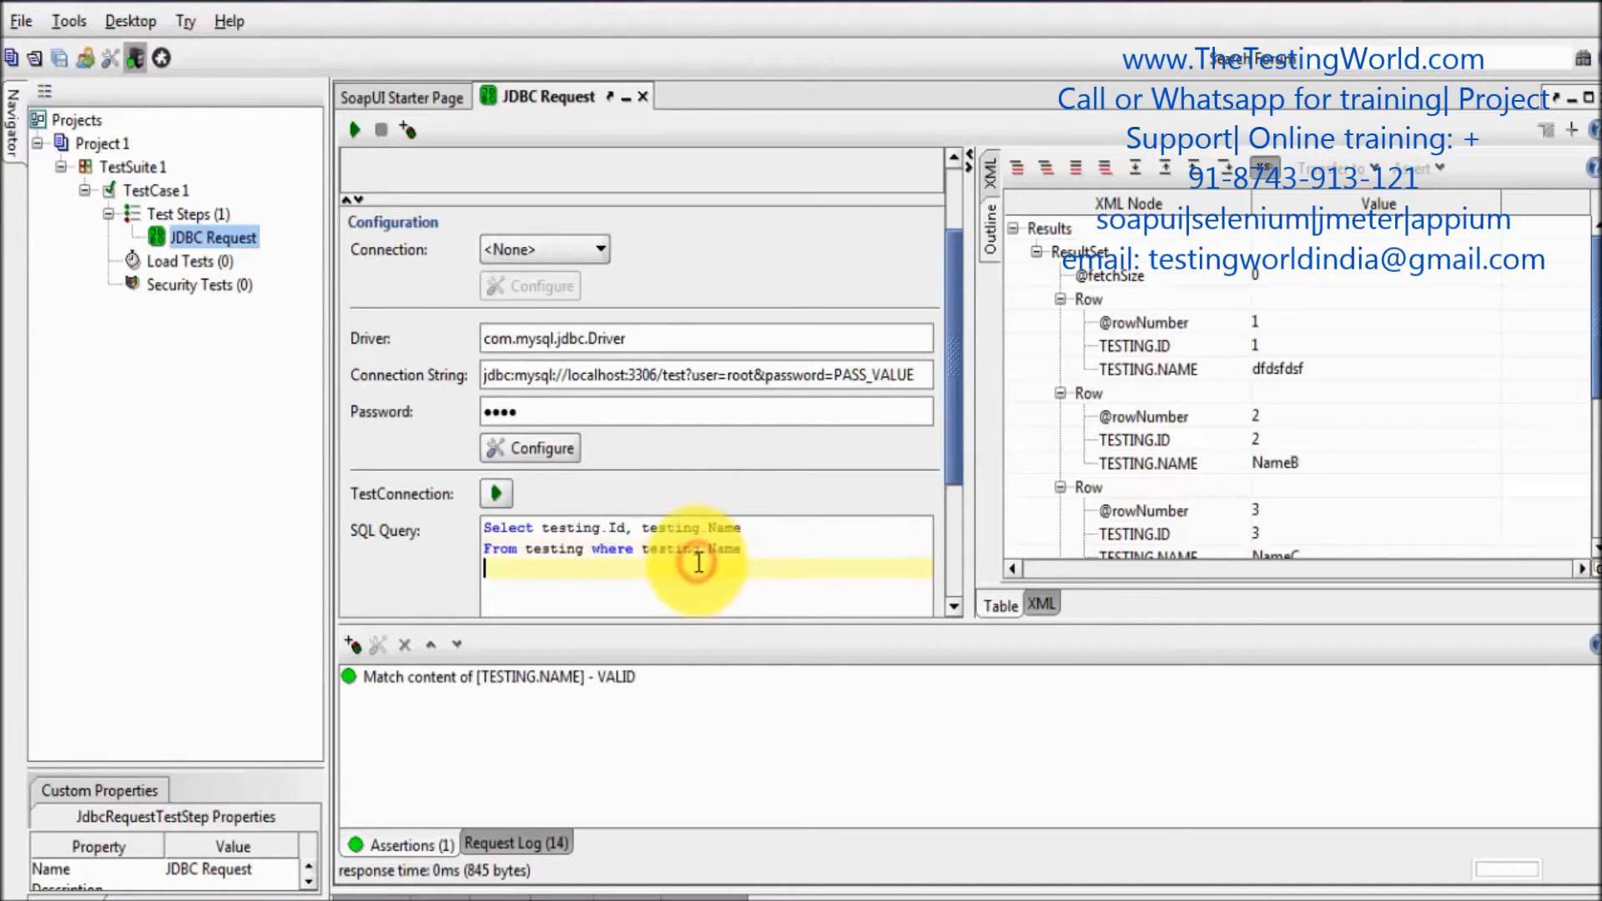
text(like ')
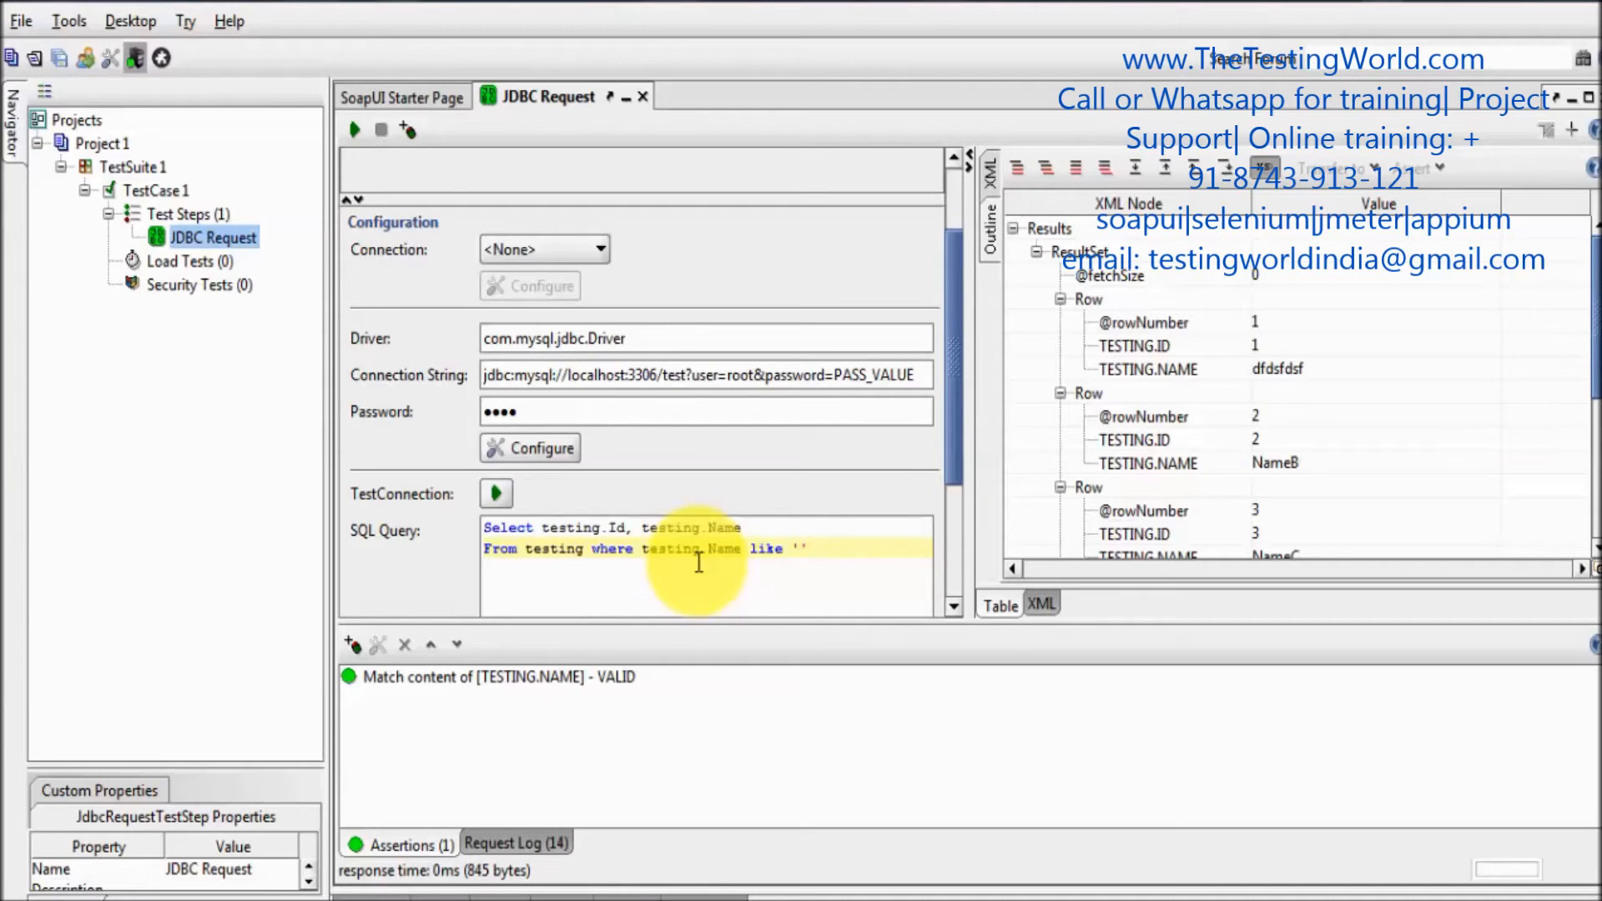
text(%A)
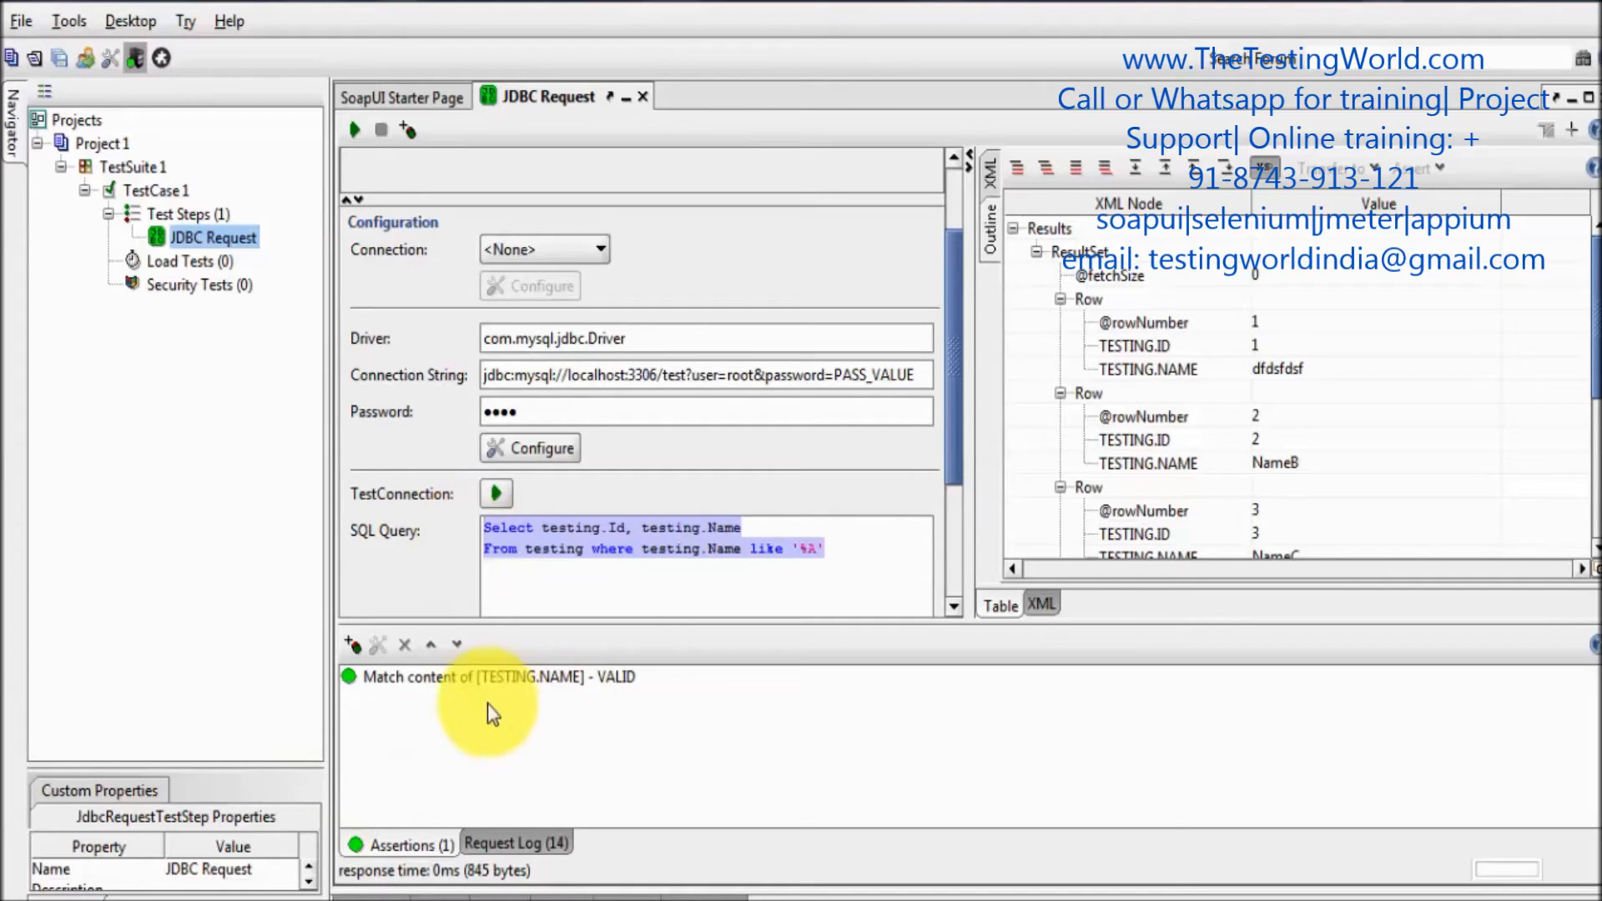
mouse_move(591, 694)
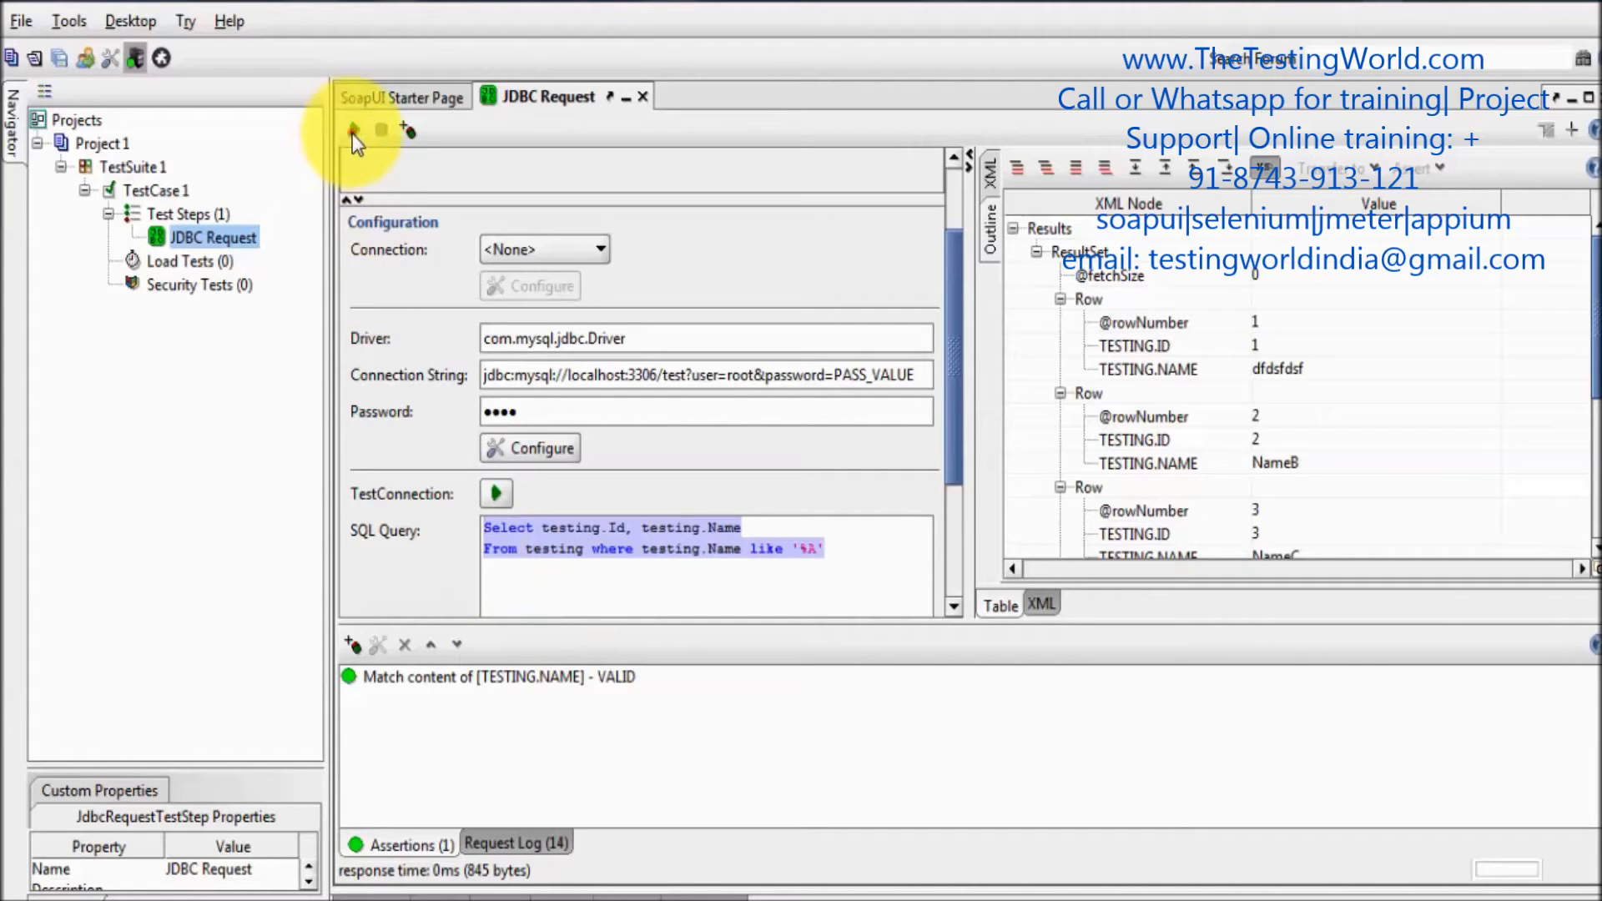
Run the filtered query so the assertion fails, getting NameA instead of NameB
click(354, 130)
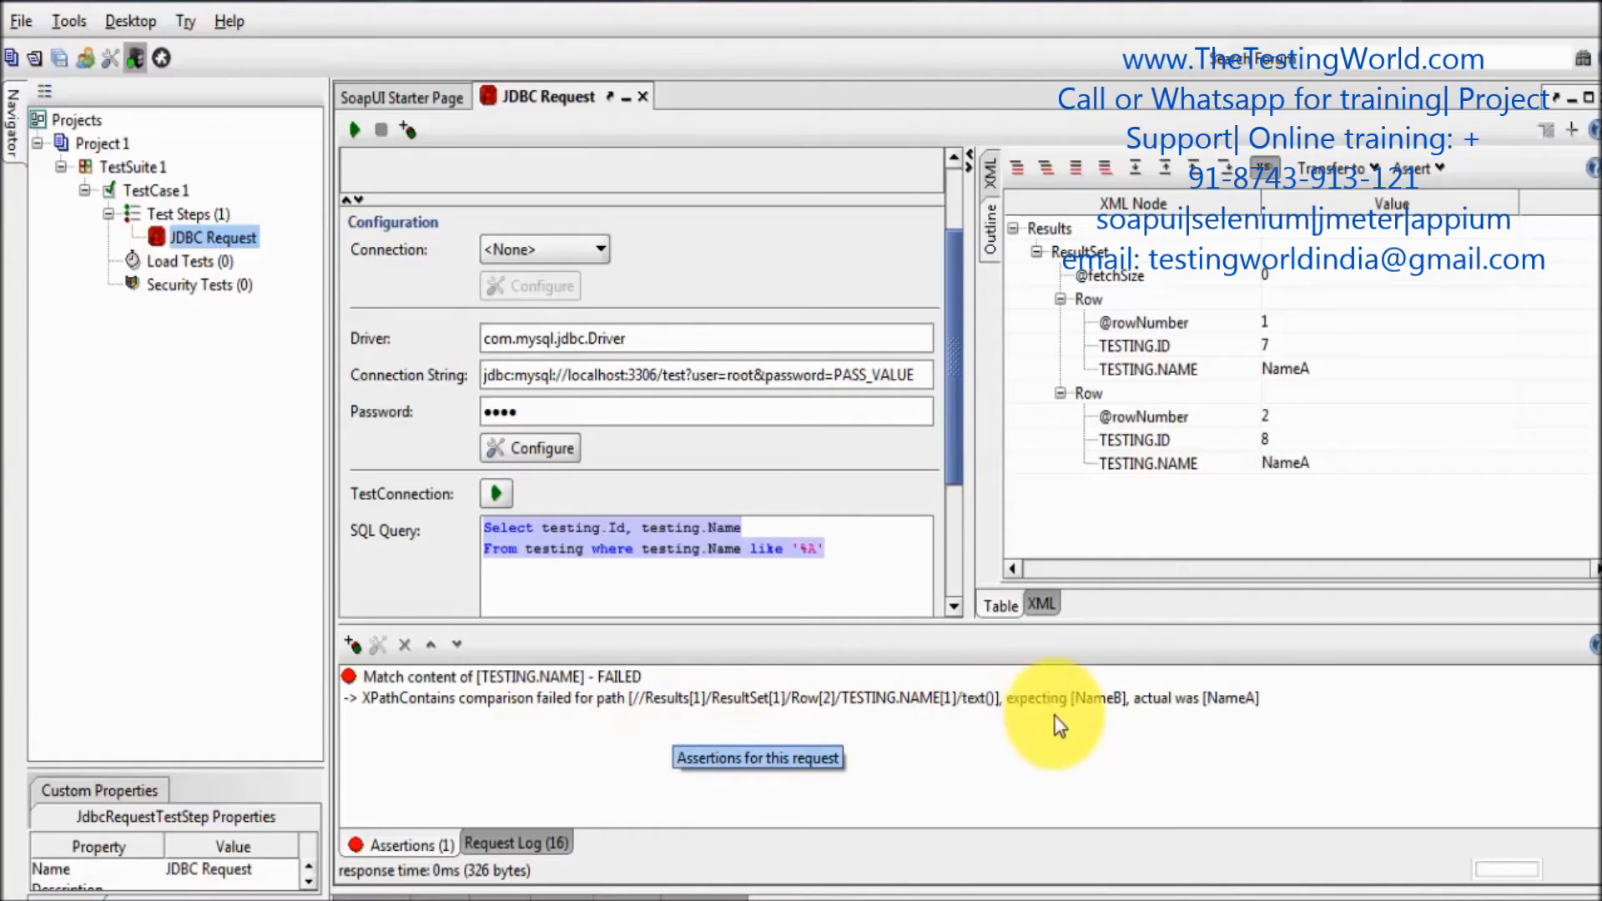
mouse_move(1226, 726)
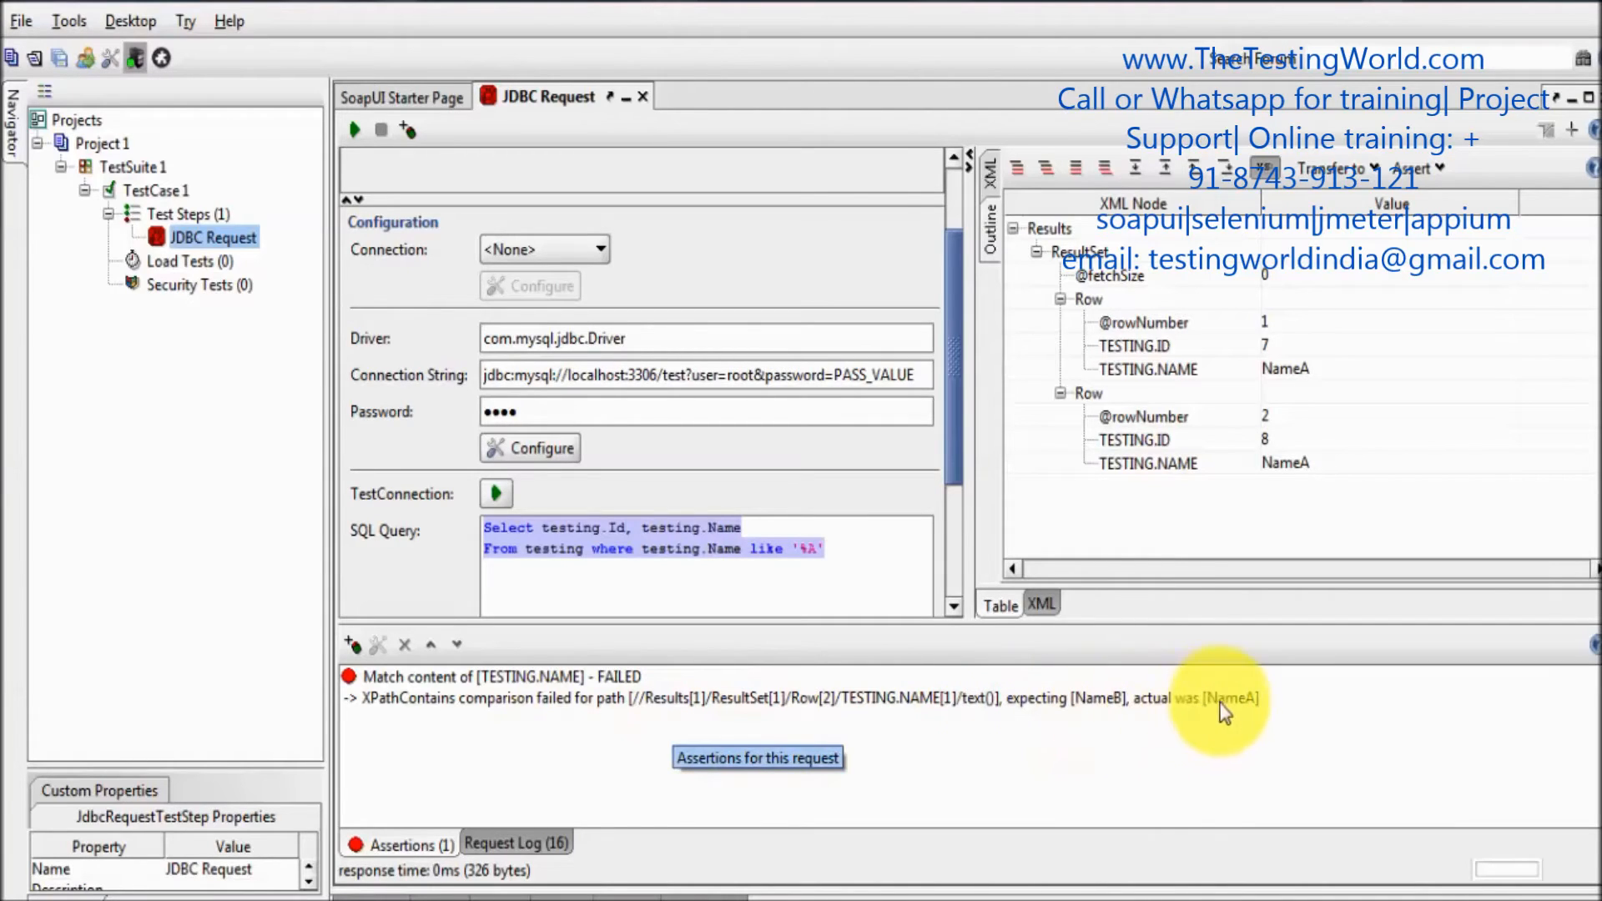
mouse_move(1228, 733)
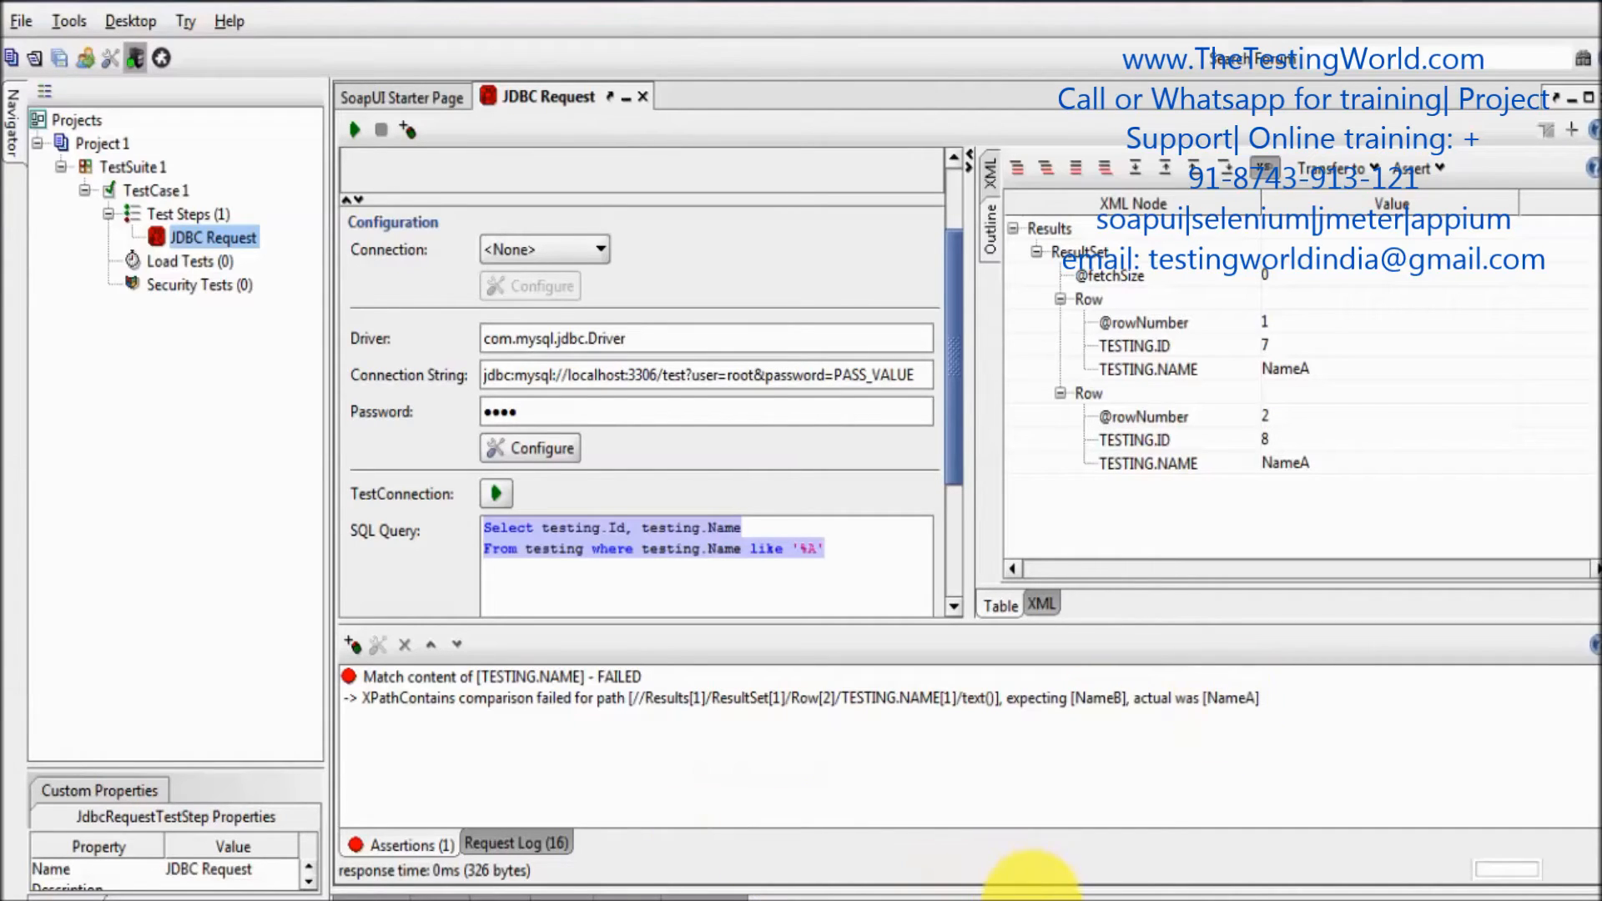
mouse_move(1011, 814)
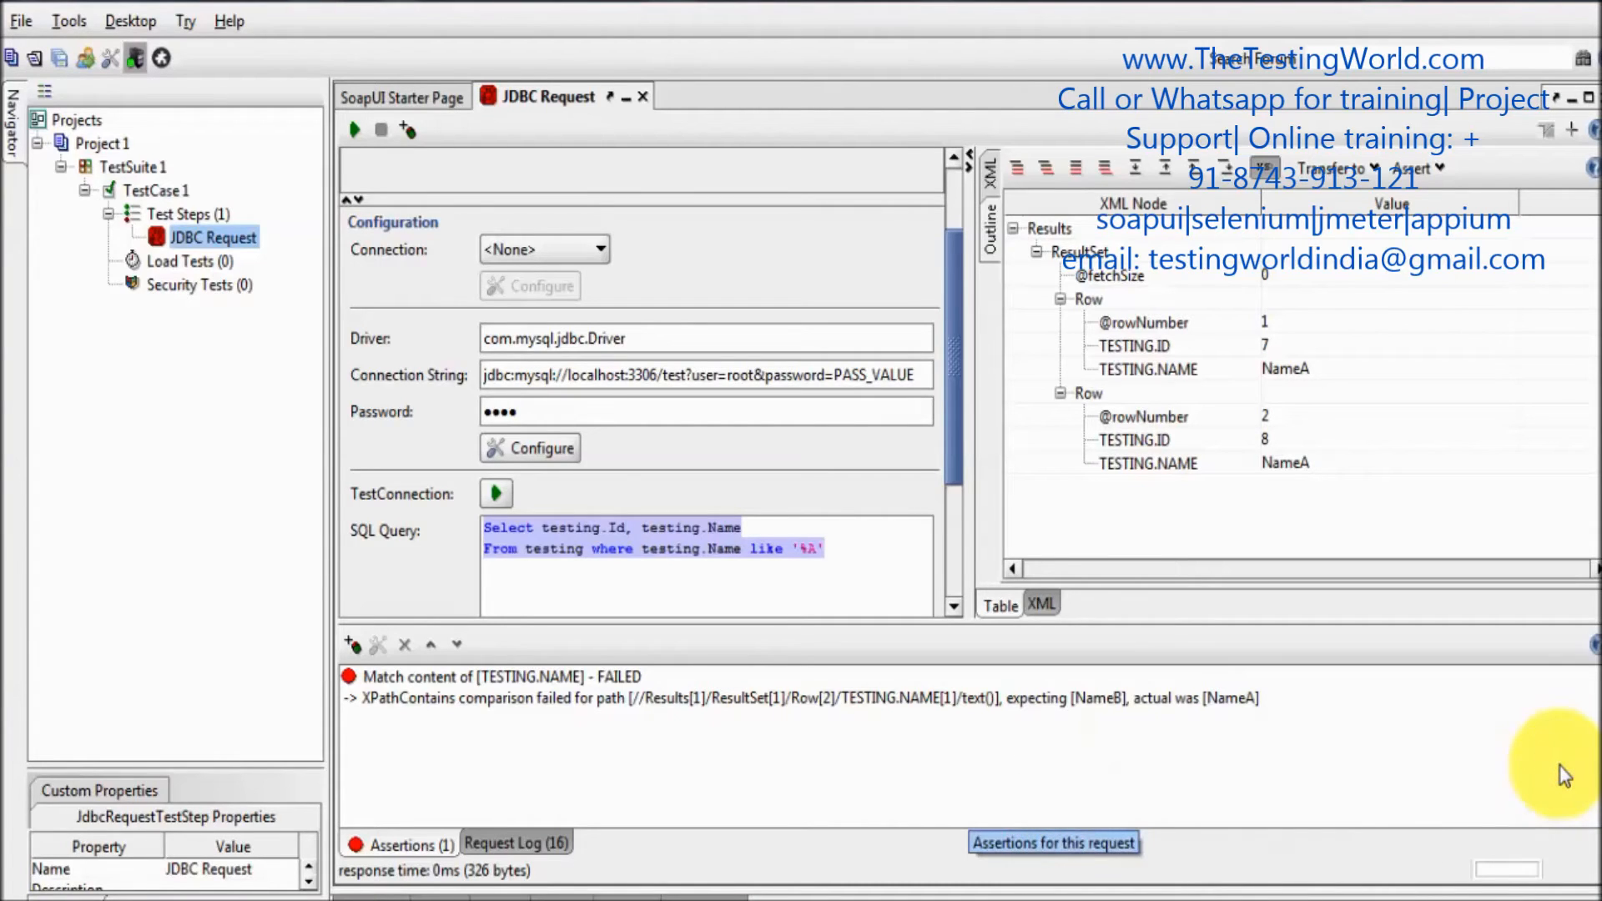
mouse_move(494, 778)
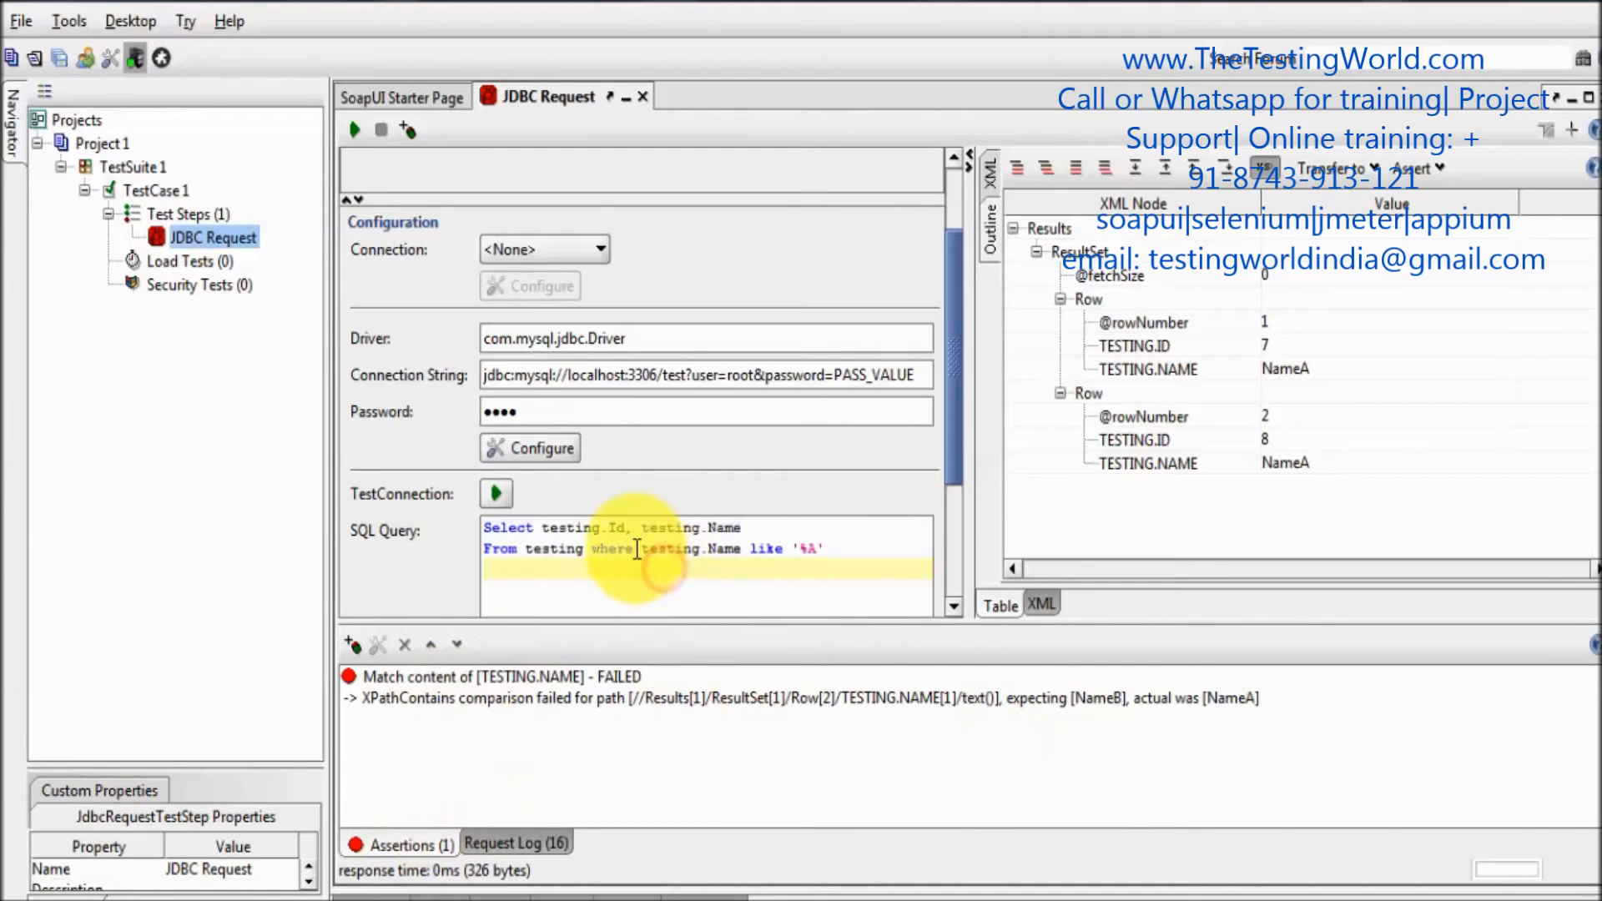
Delete the where clause, rerun the query and confirm the assertion is VALID again
drag(593, 549, 807, 549)
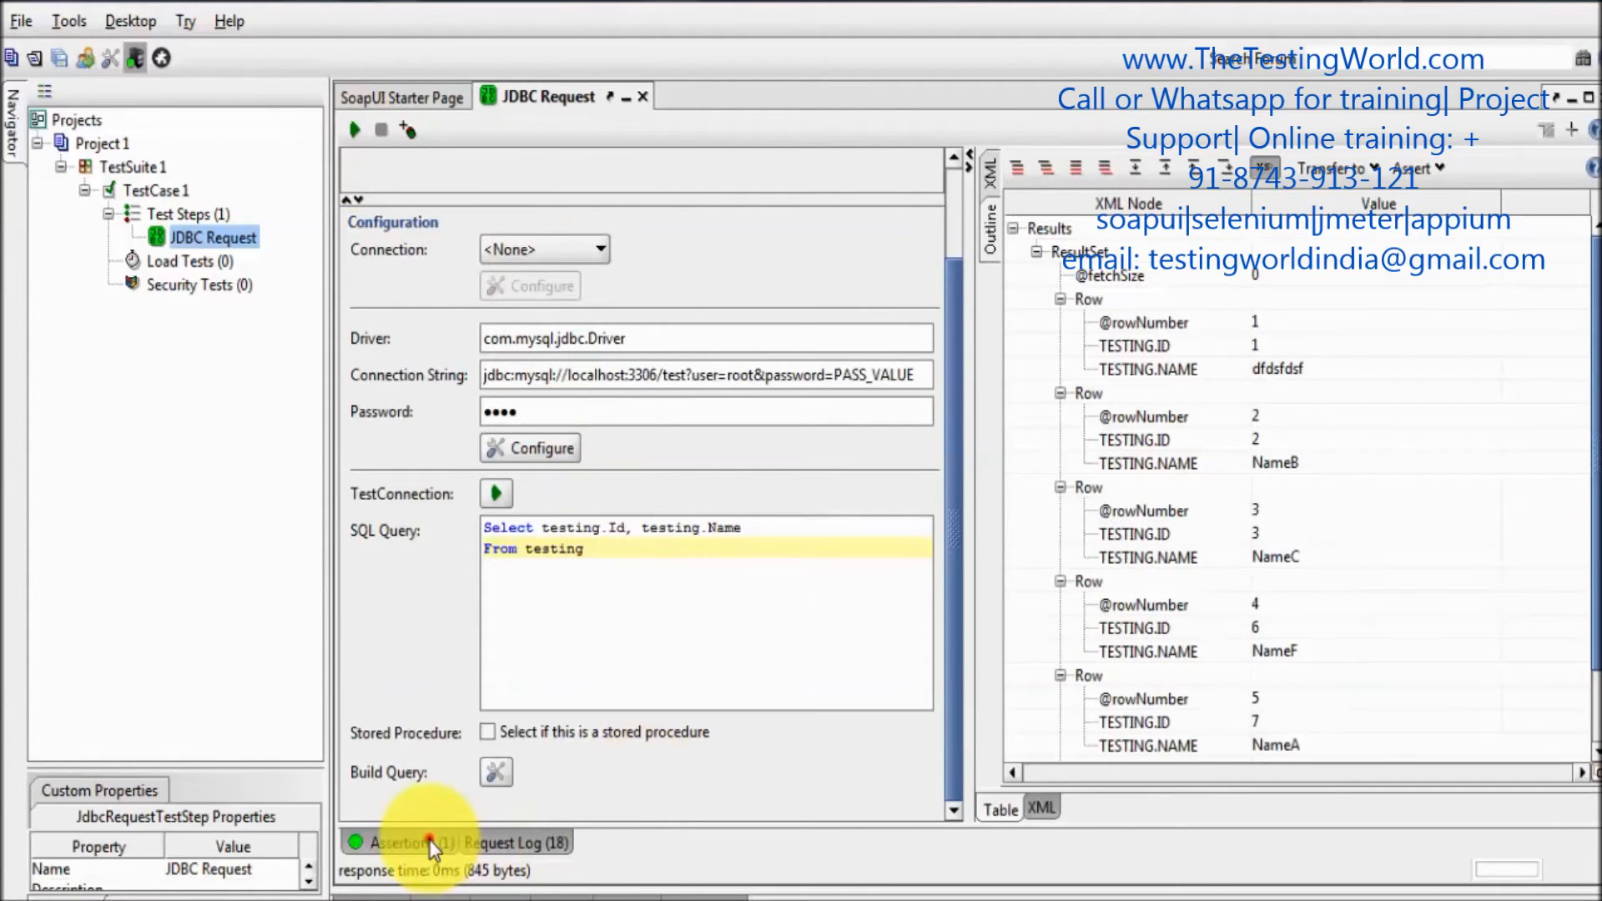
click(409, 843)
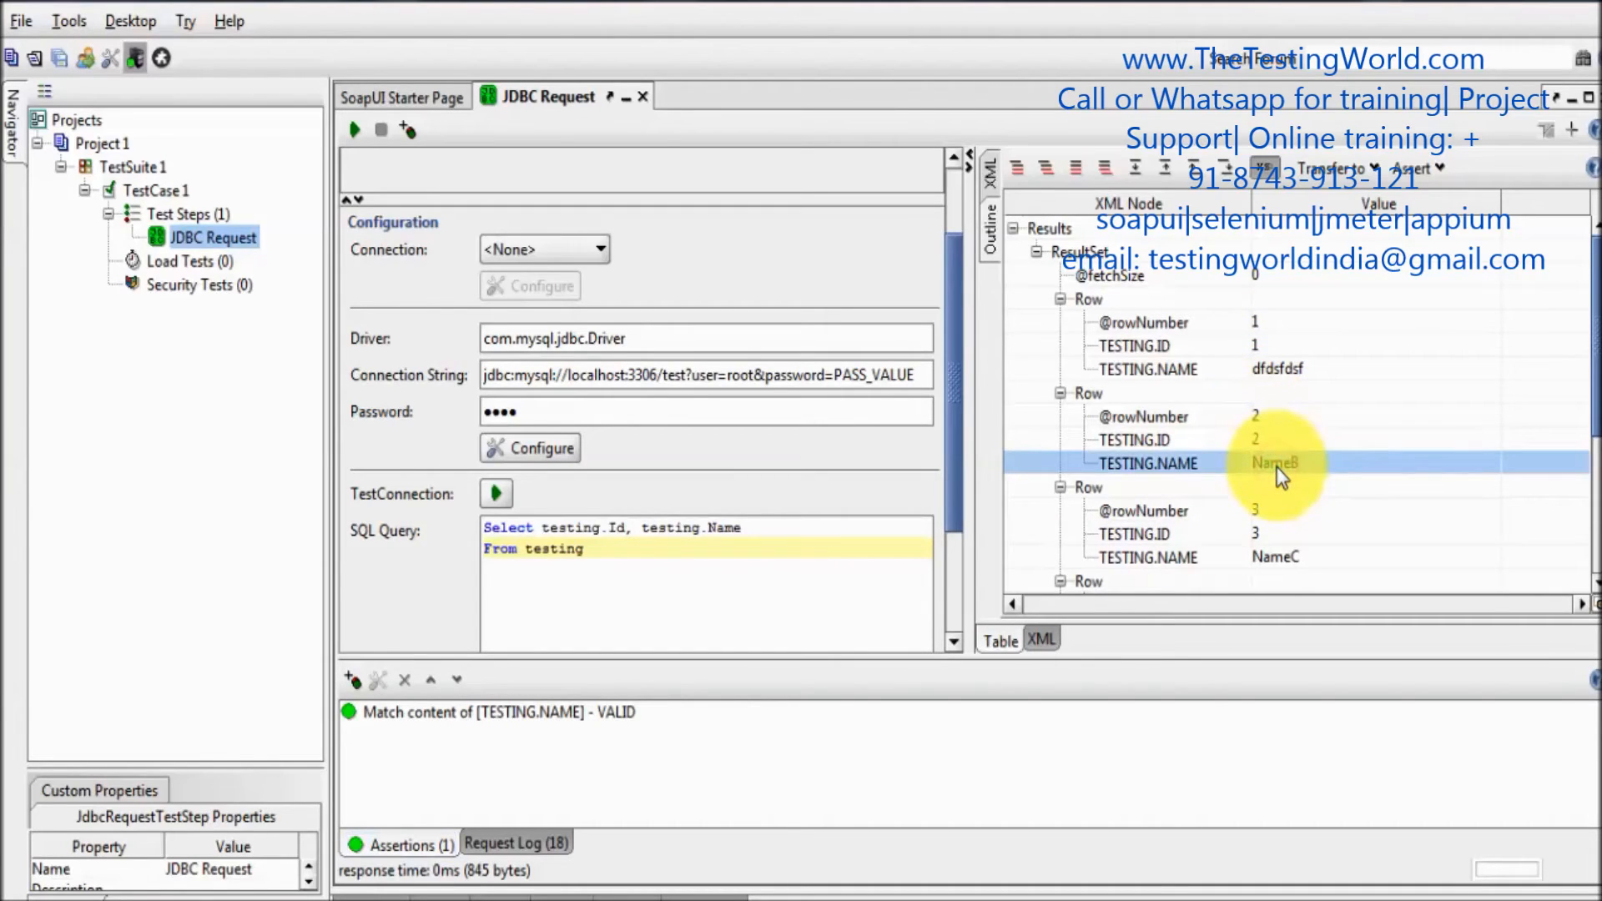
mouse_move(1299, 471)
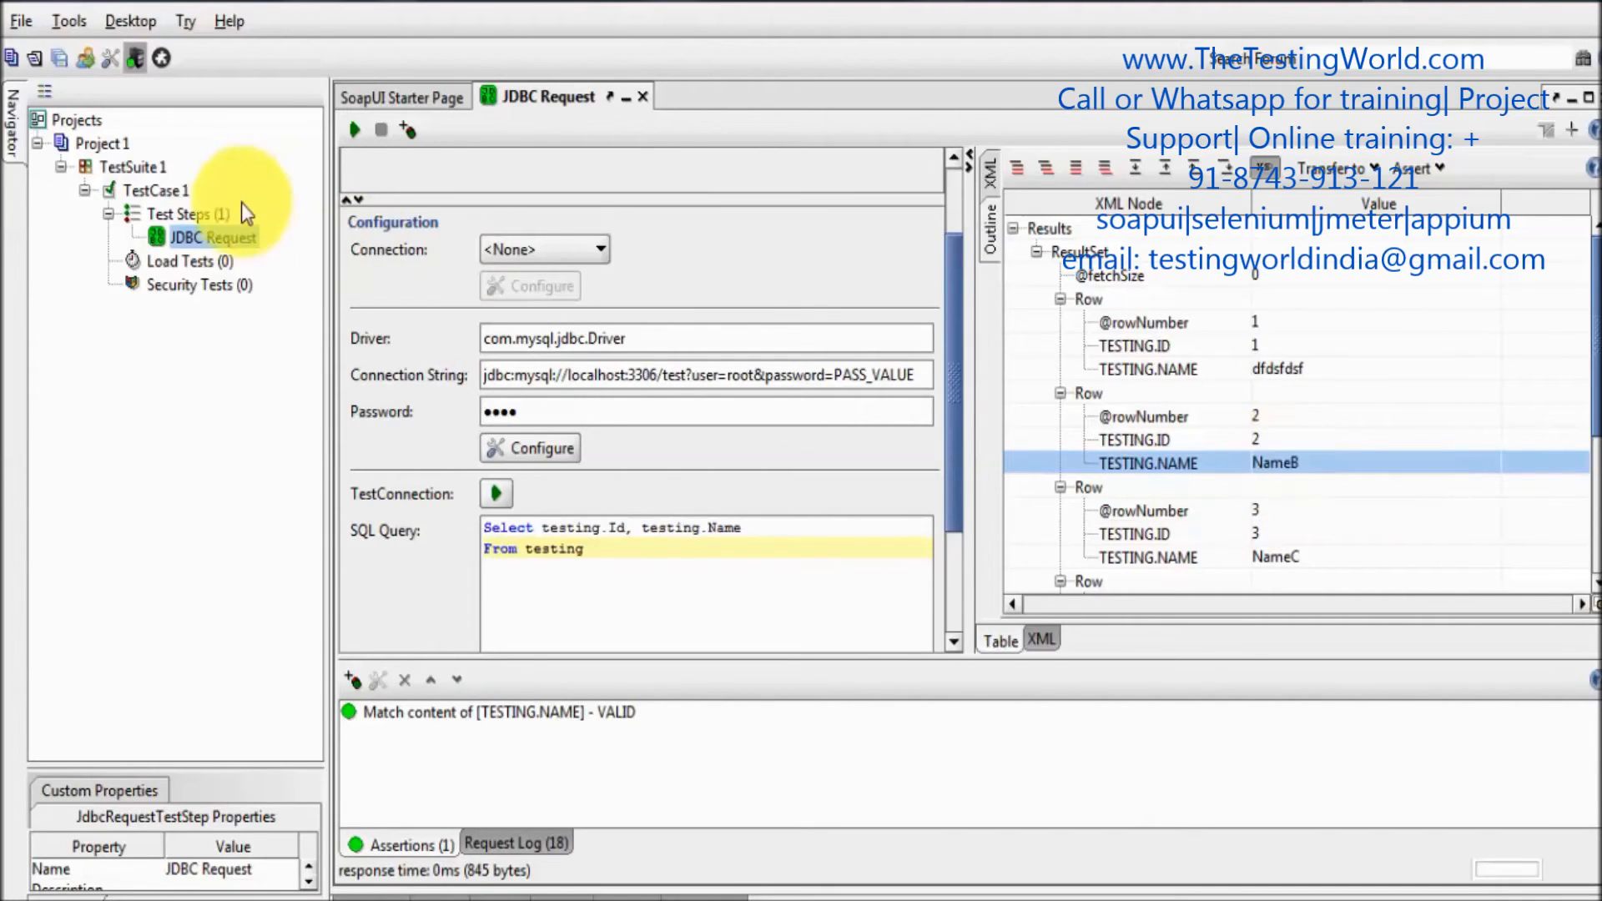
Open Project 1's properties and start a new project property named DBData
right_click(92, 144)
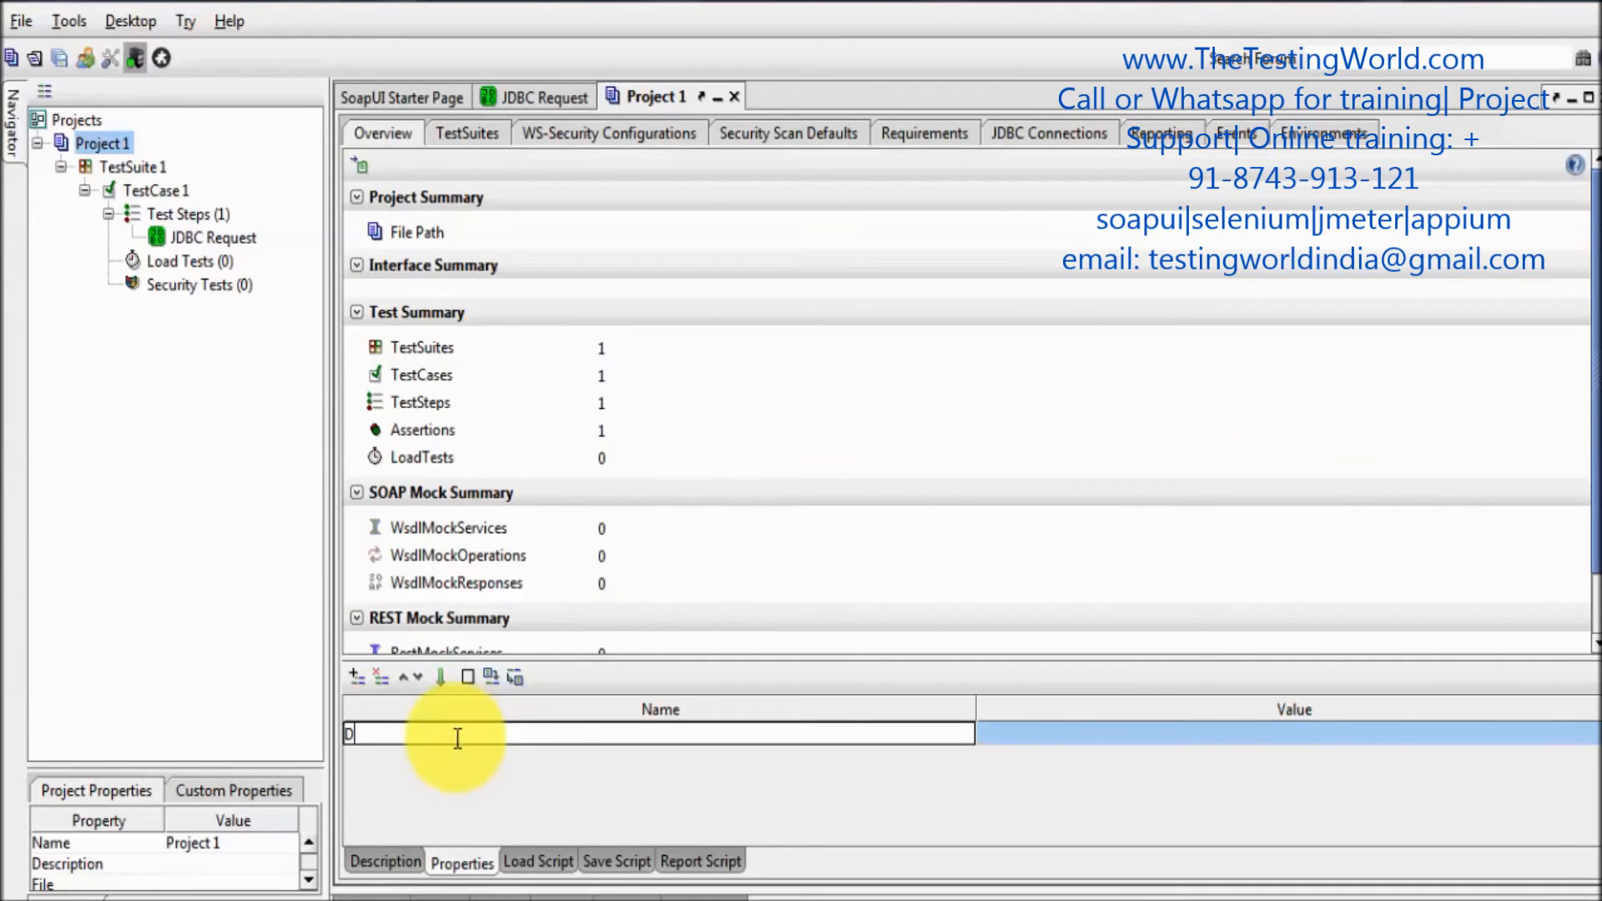
text(?)
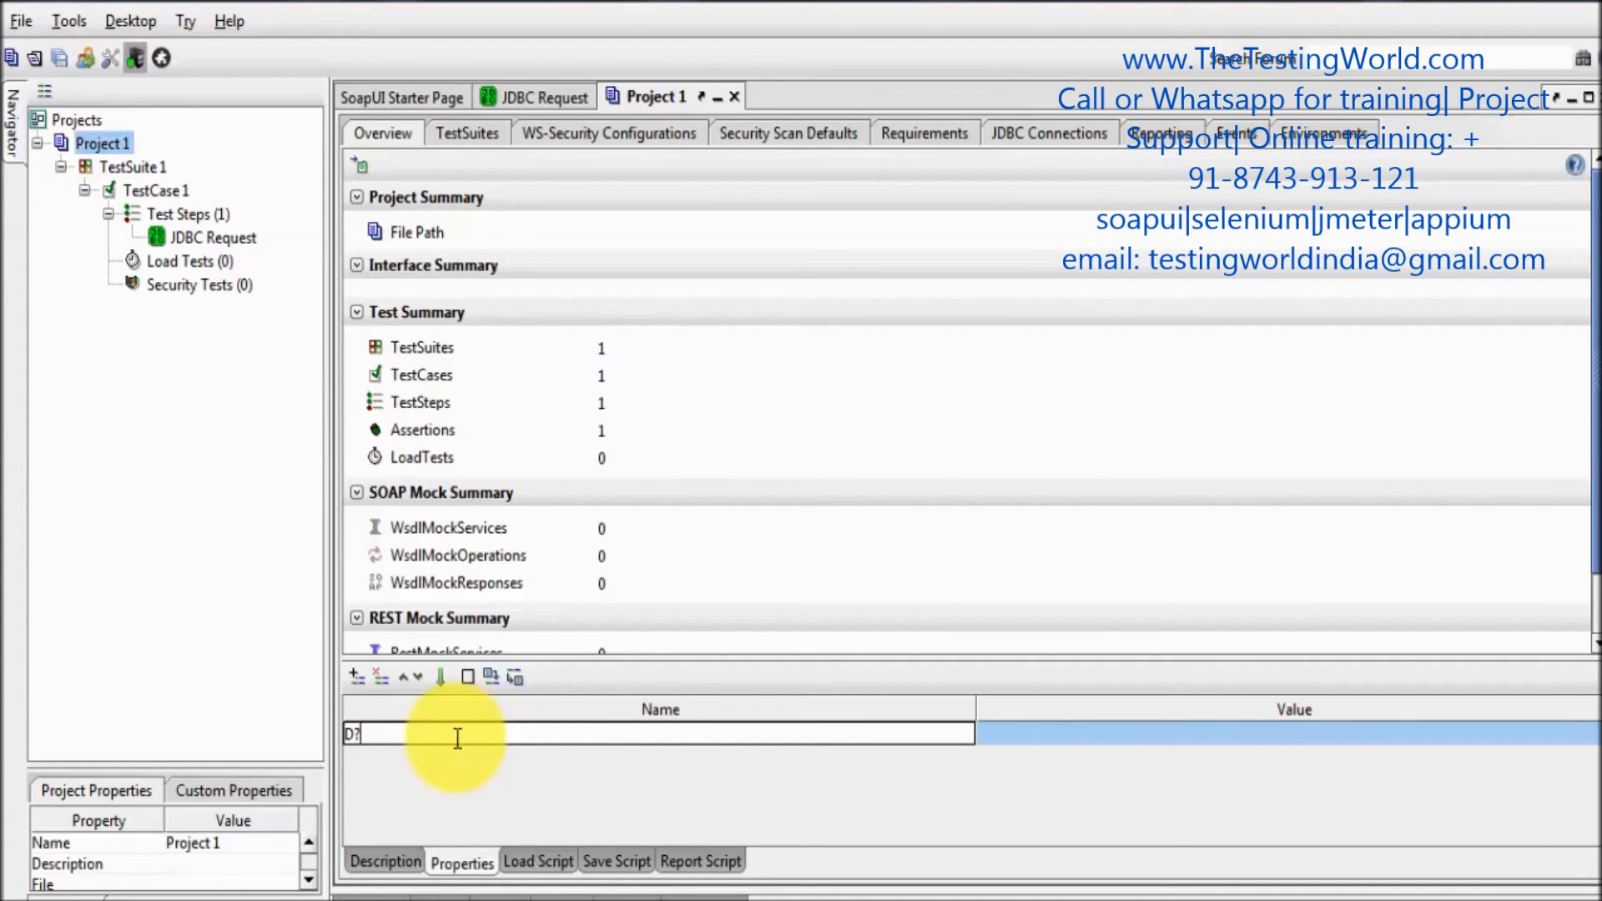
text(DBData)
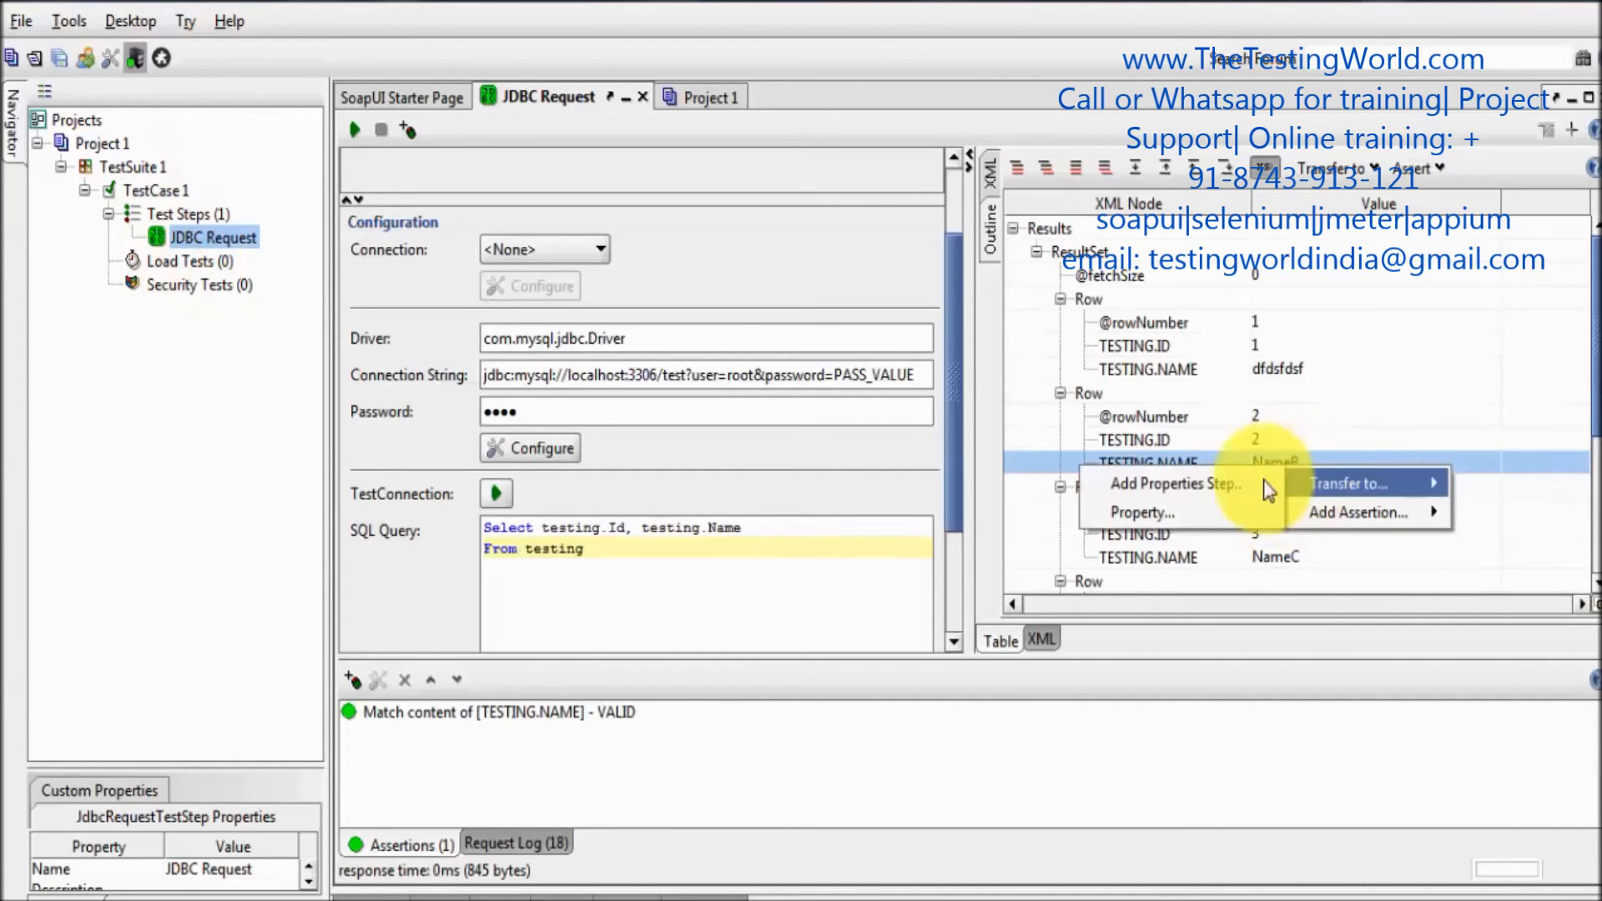
Transfer row 2's NameB value into a new Properties 1 step via PropertyTransfer 1, then view it
click(1174, 484)
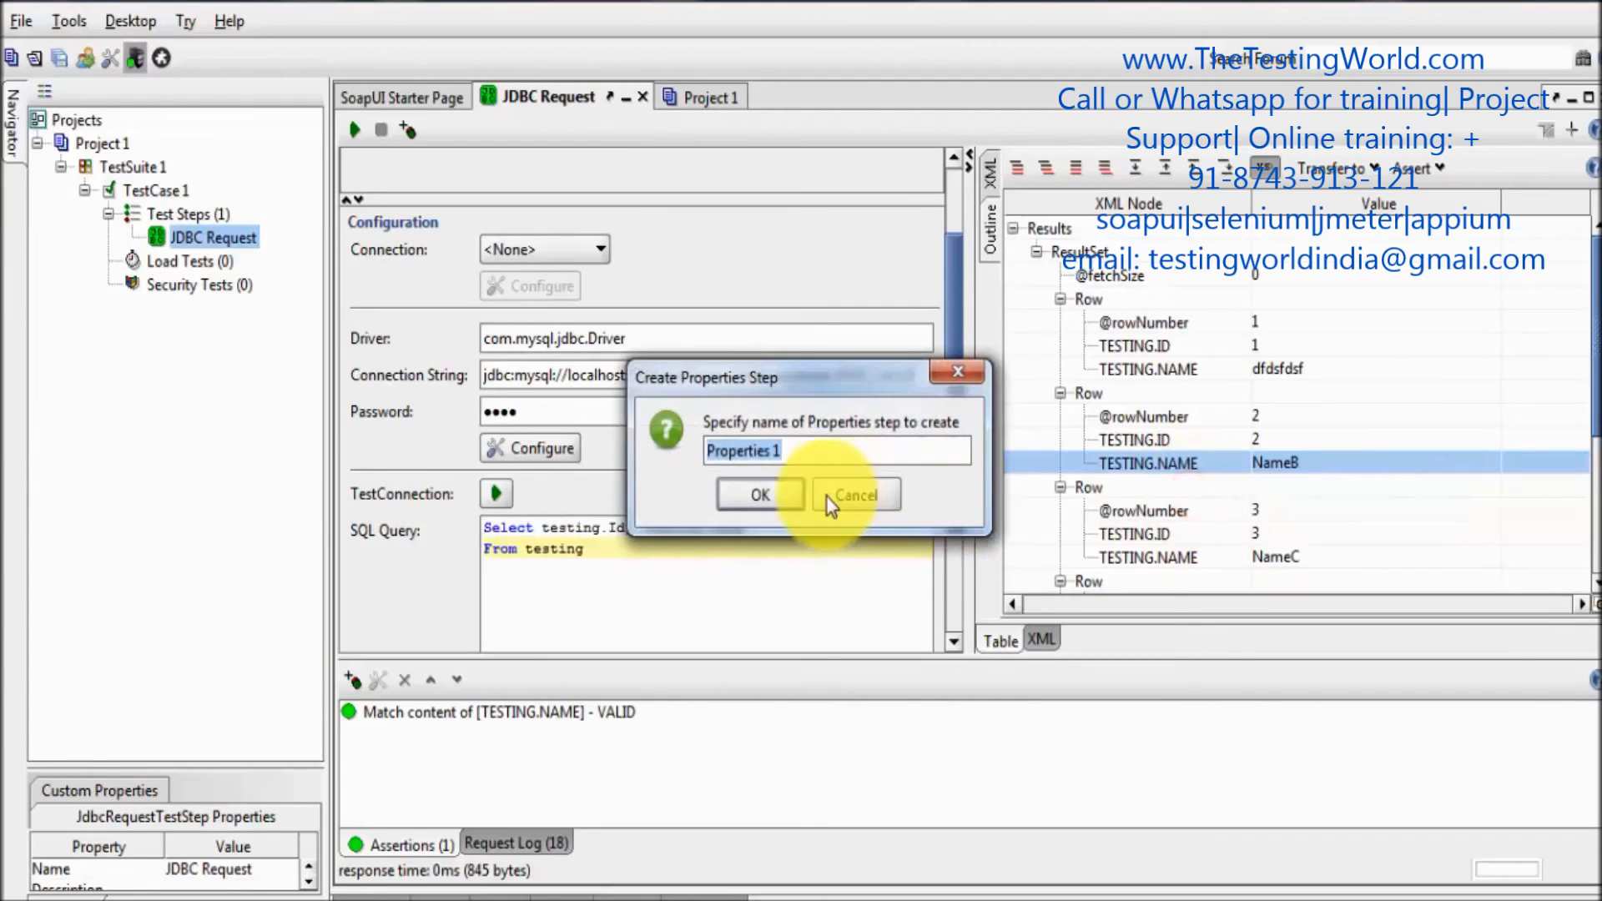
click(759, 494)
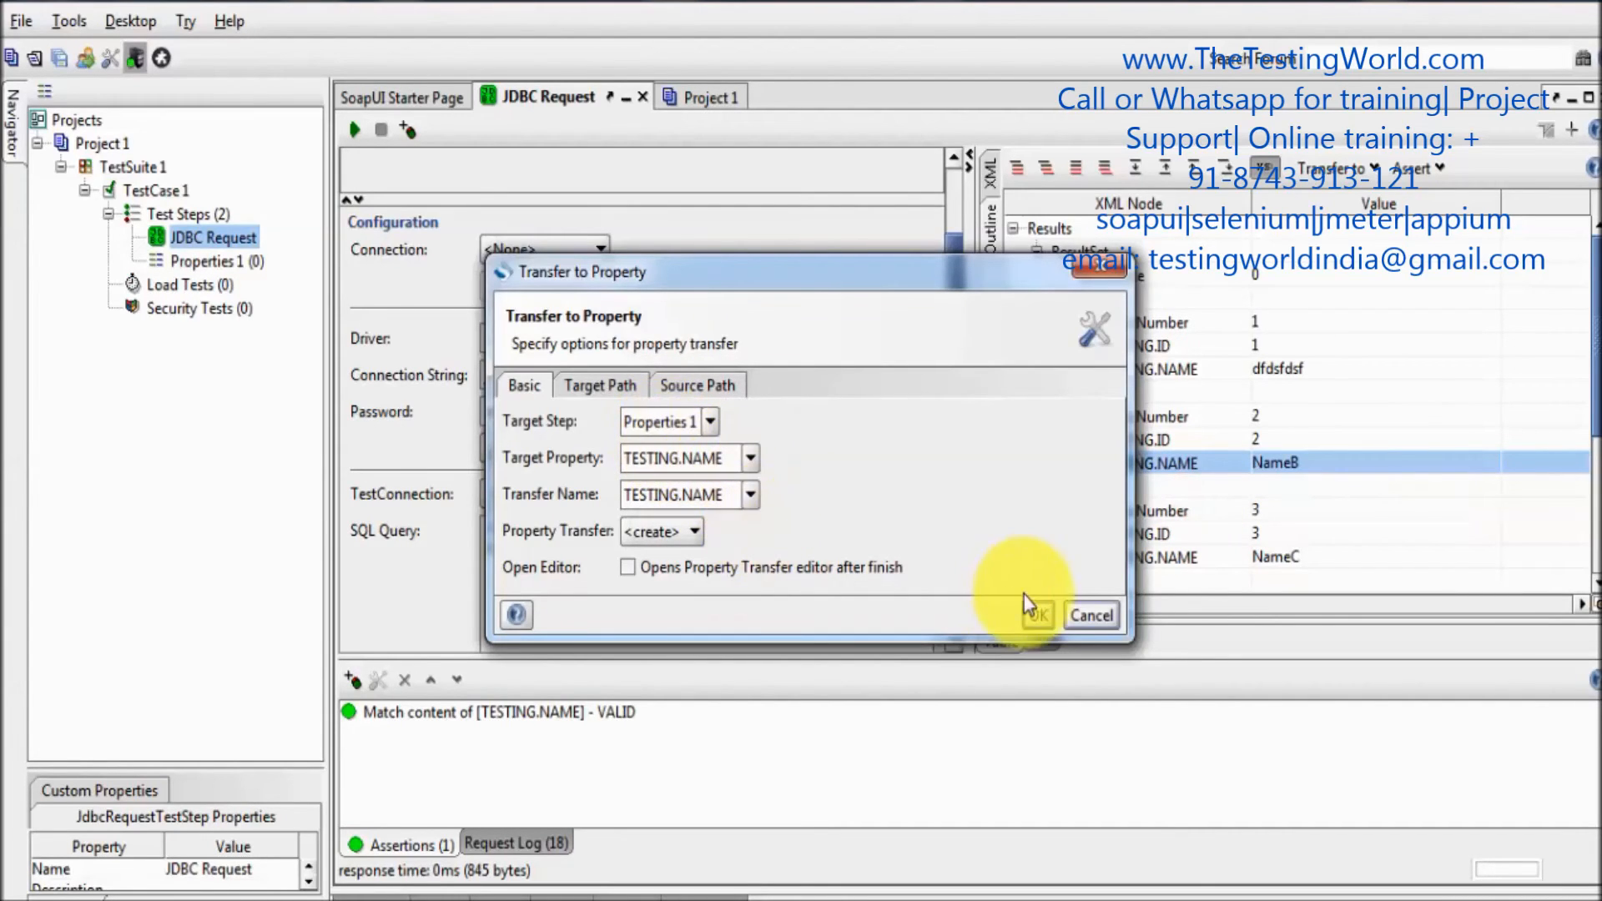
click(1037, 614)
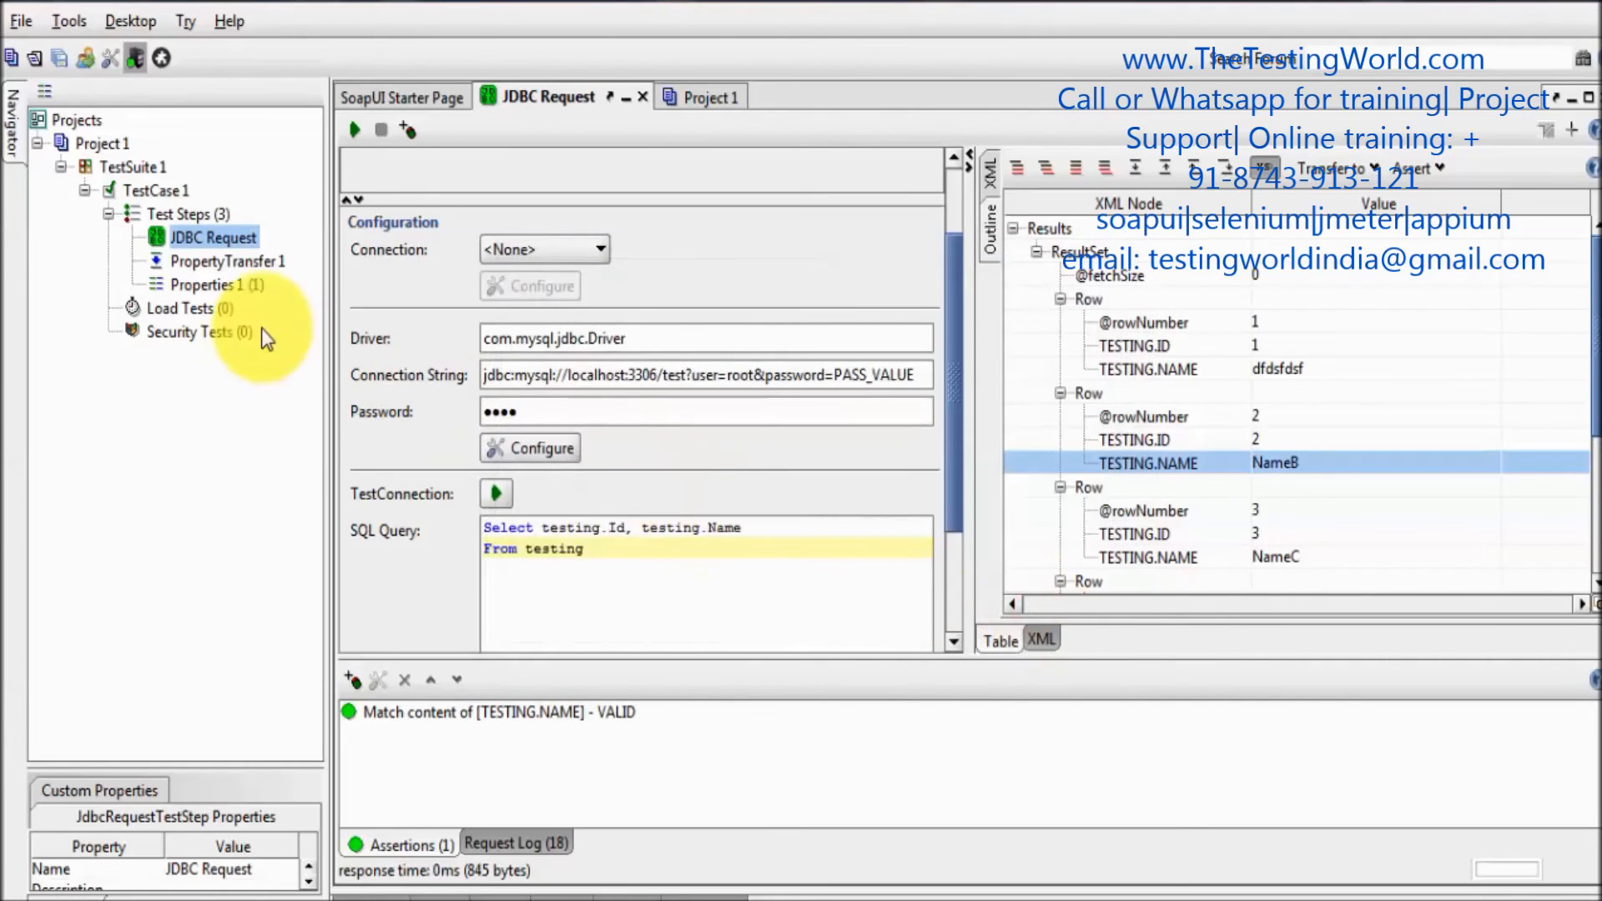
click(211, 284)
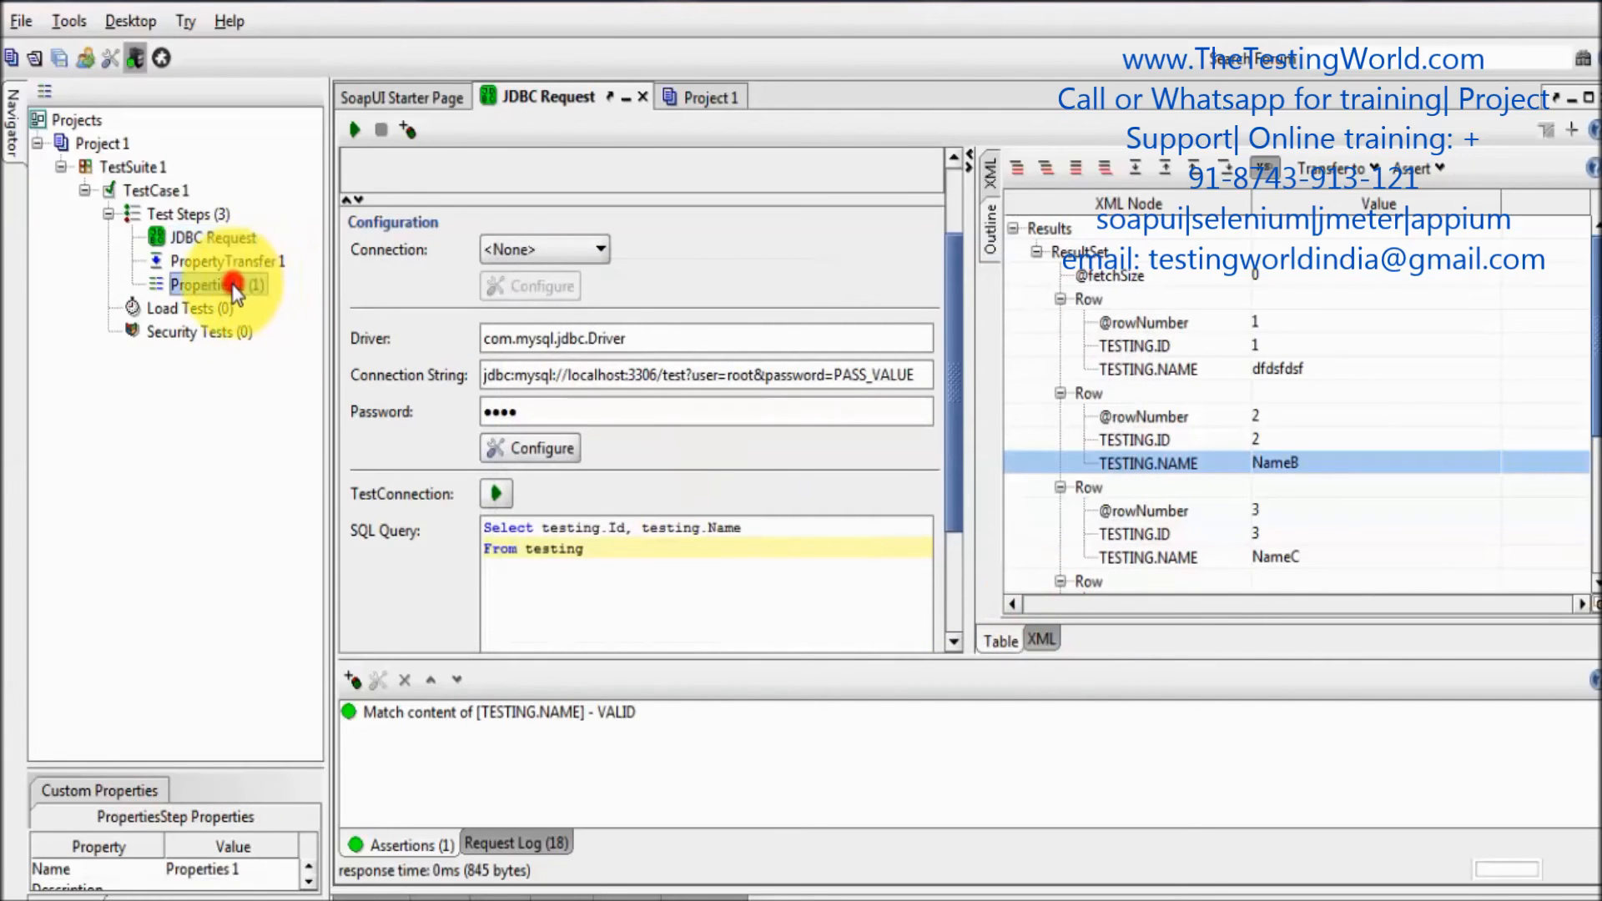
double_click(208, 283)
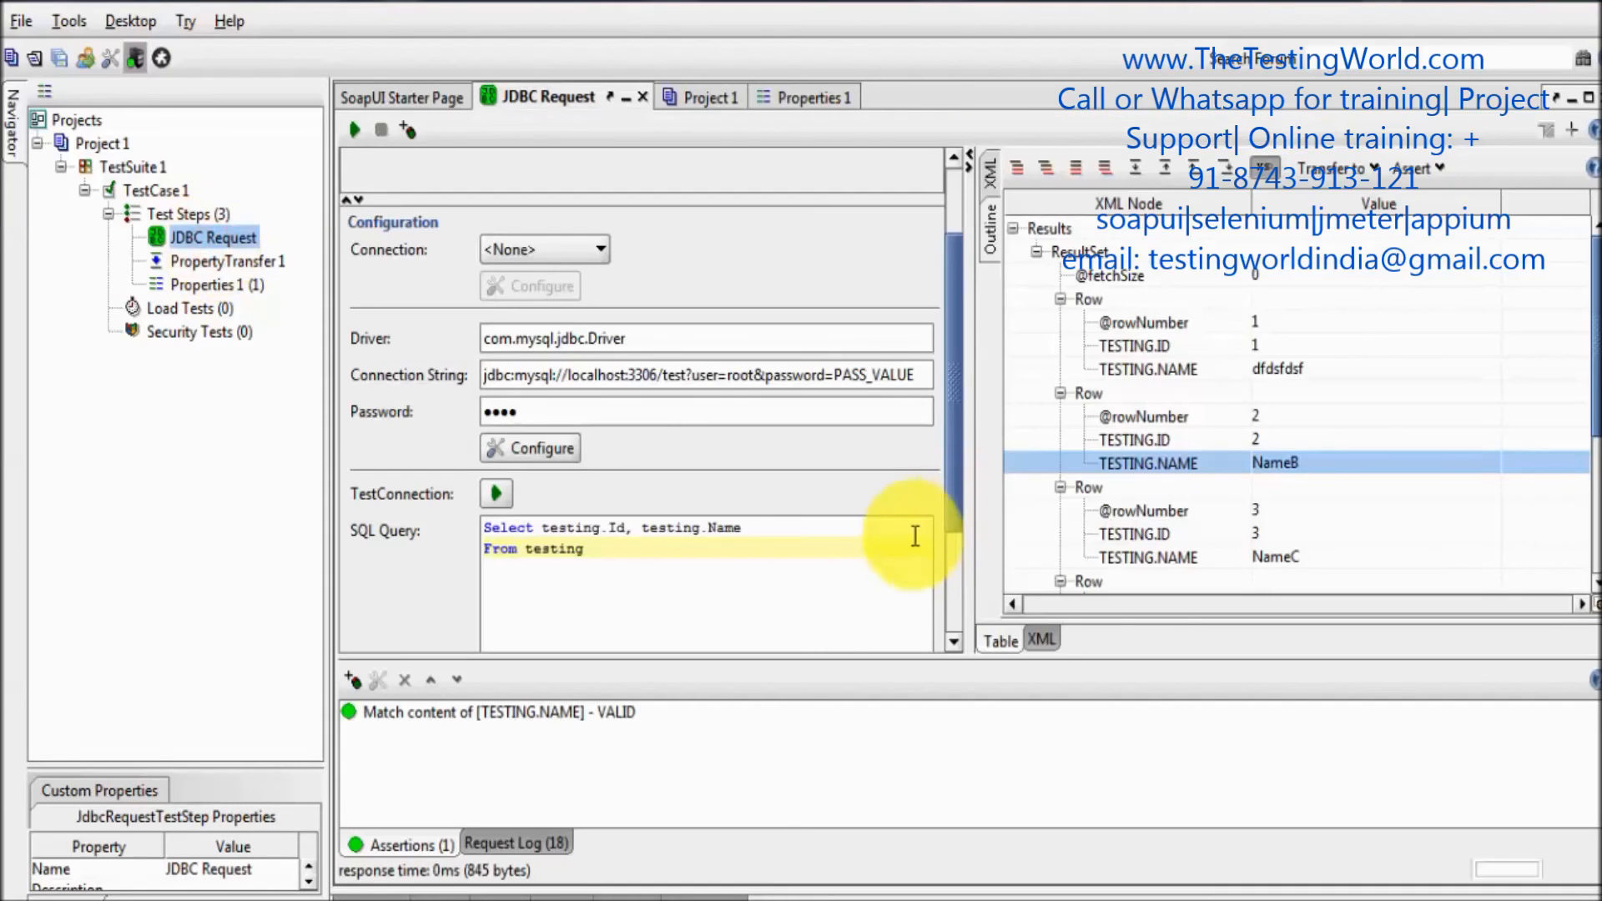
mouse_move(906, 613)
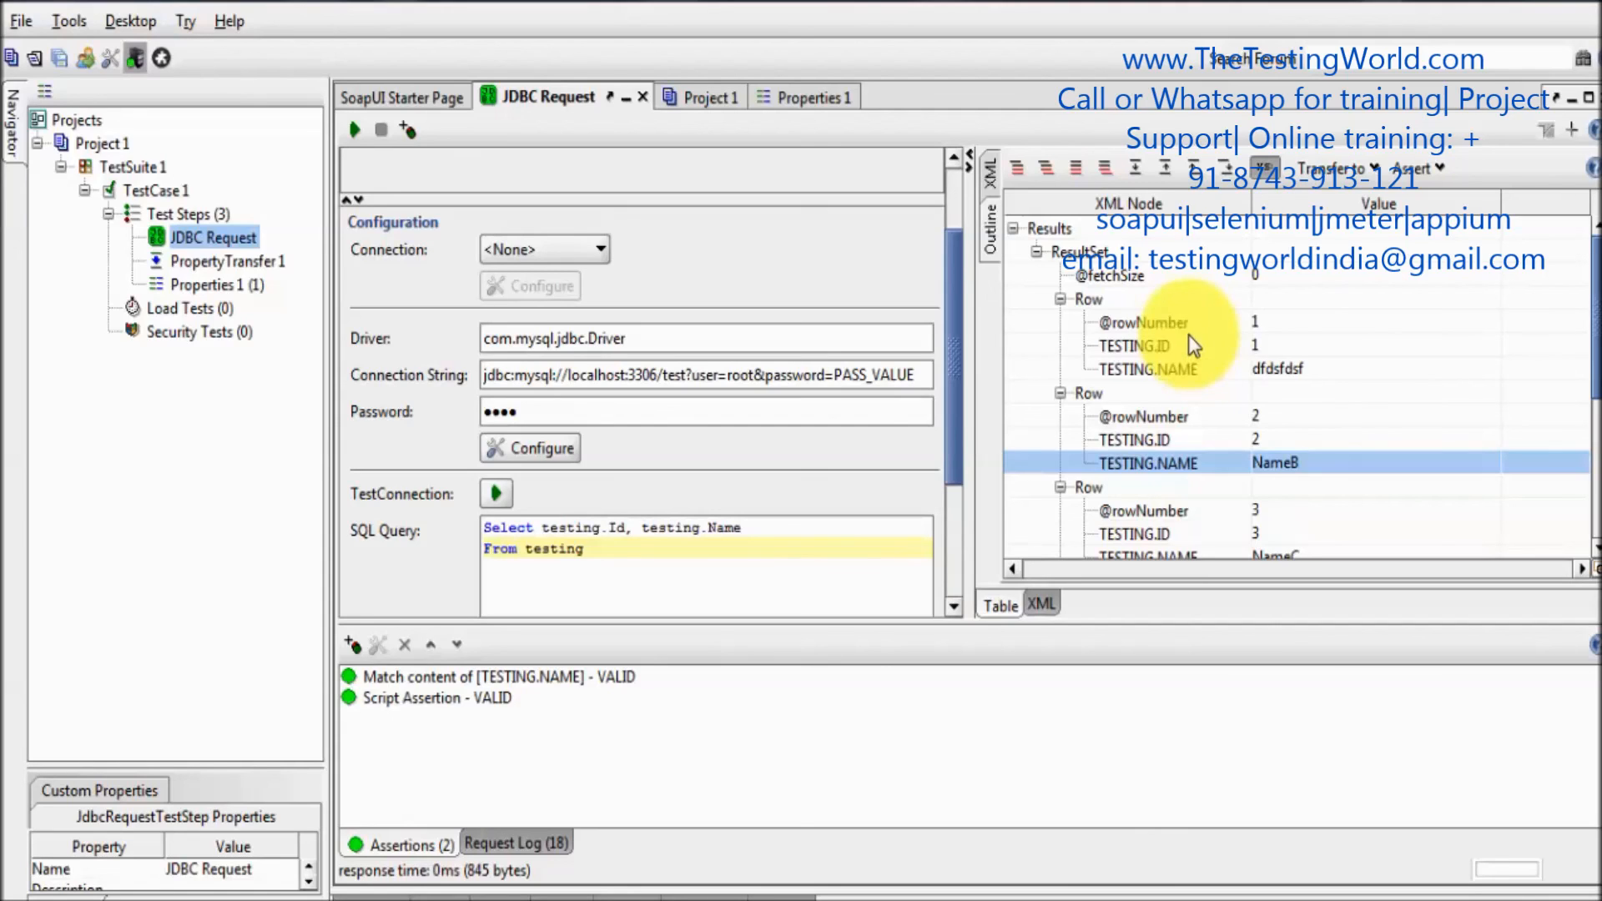
mouse_move(1188, 374)
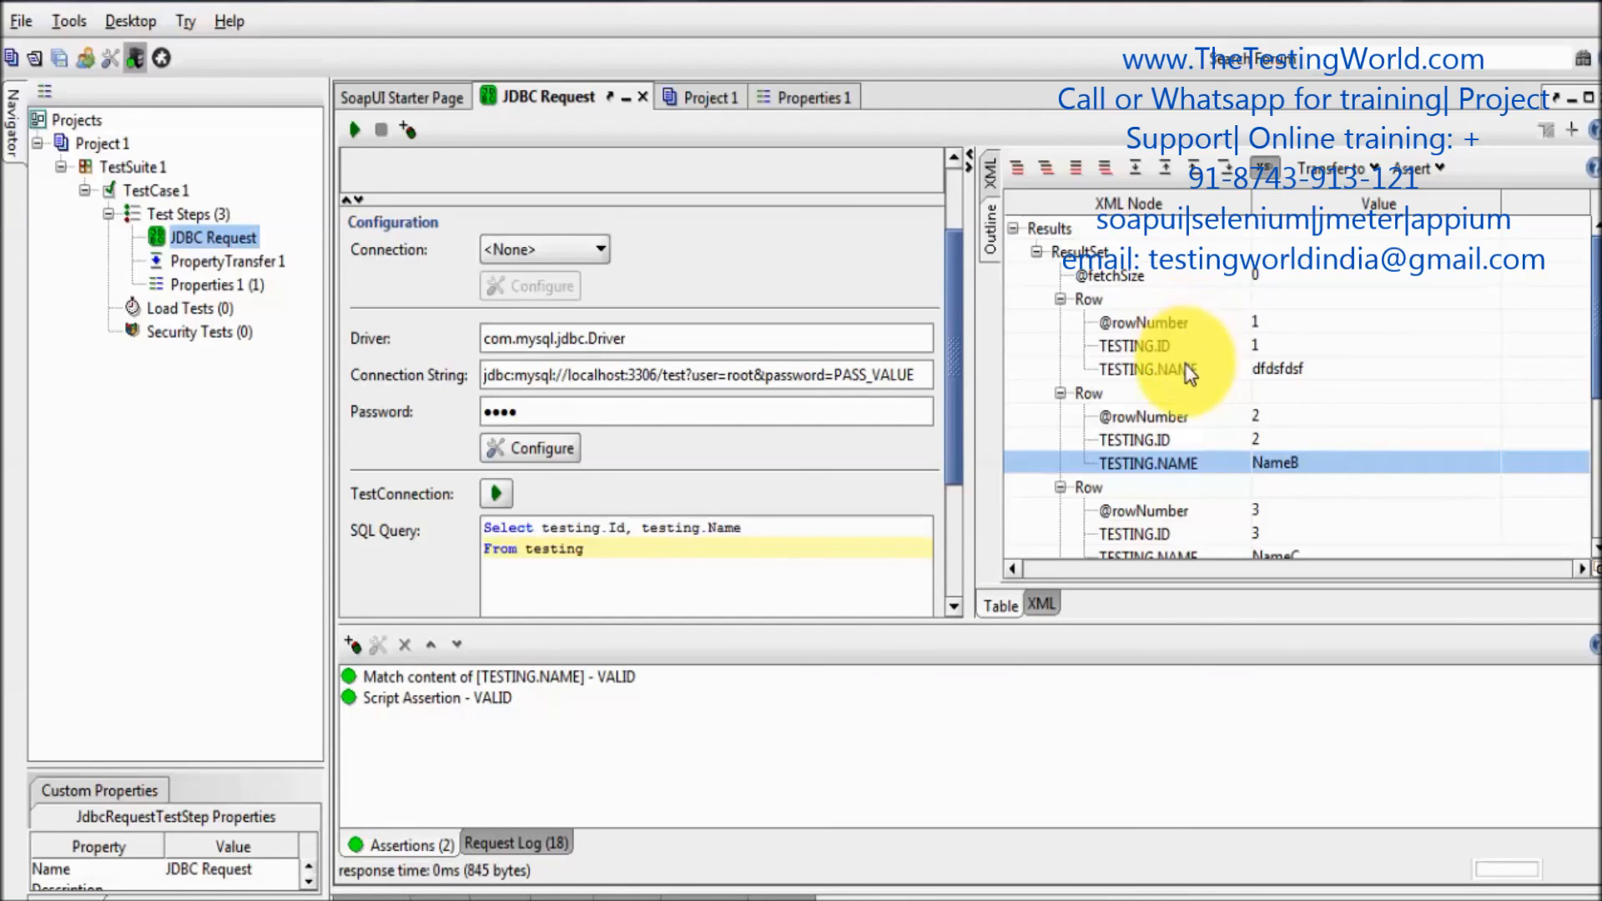